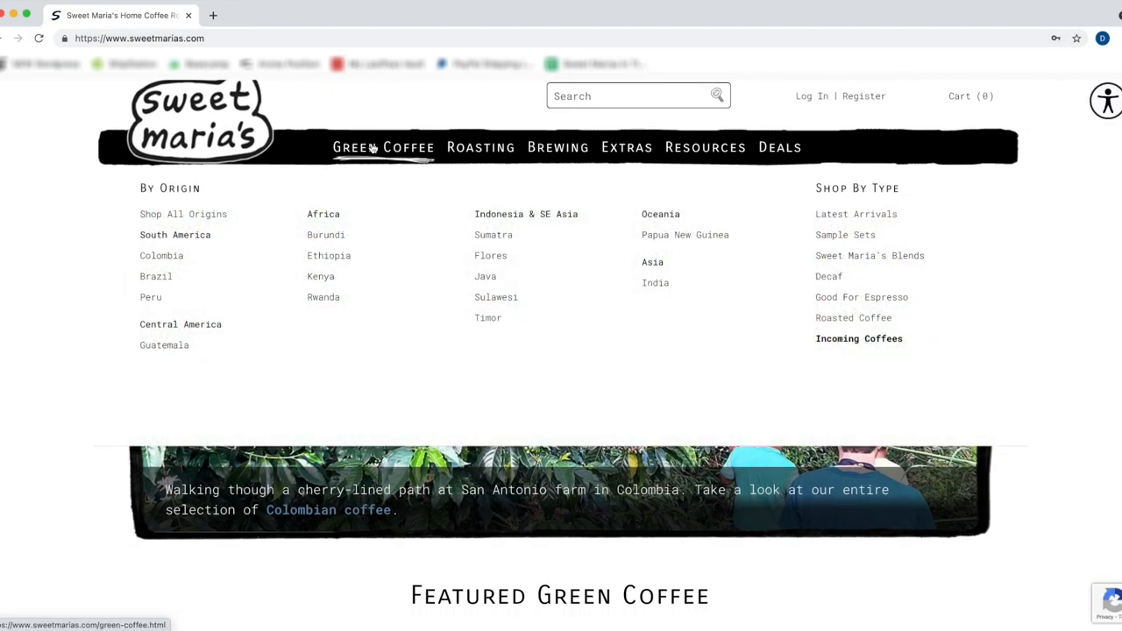
# - Bring up the Burundi green coffee listing from the Africa origins menu
pyautogui.click(383, 148)
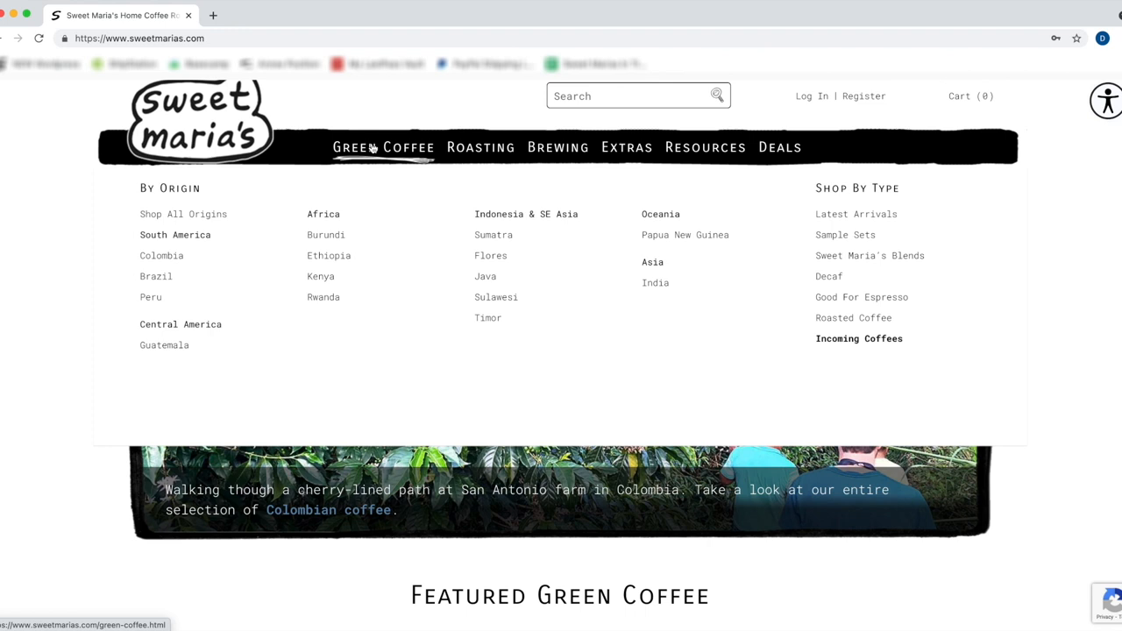
pyautogui.moveTo(157, 275)
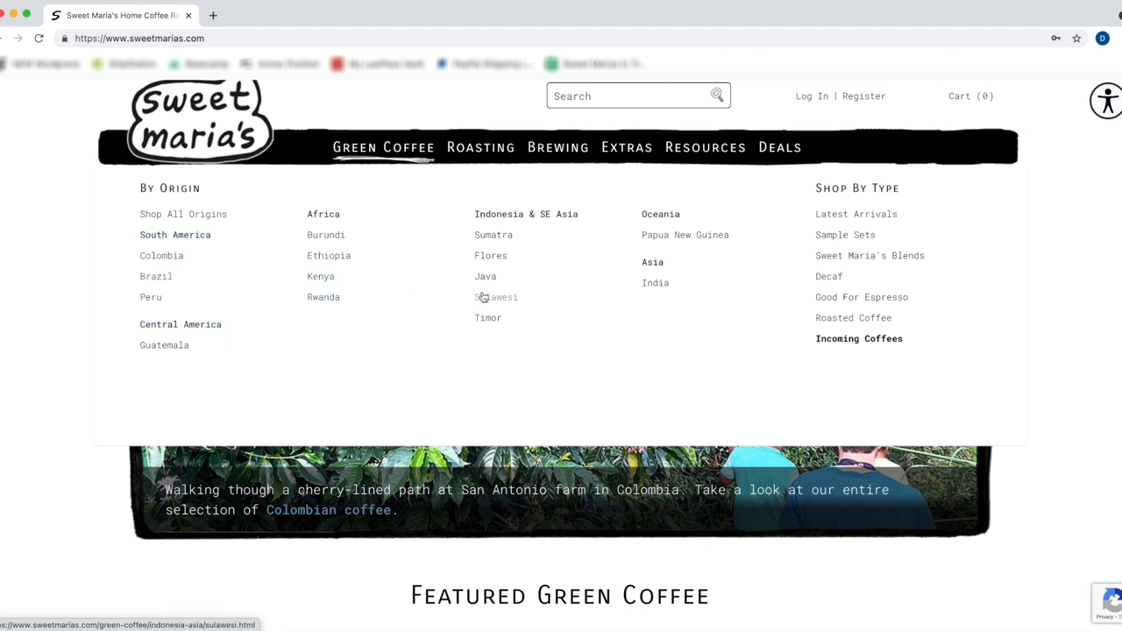
pyautogui.moveTo(484, 277)
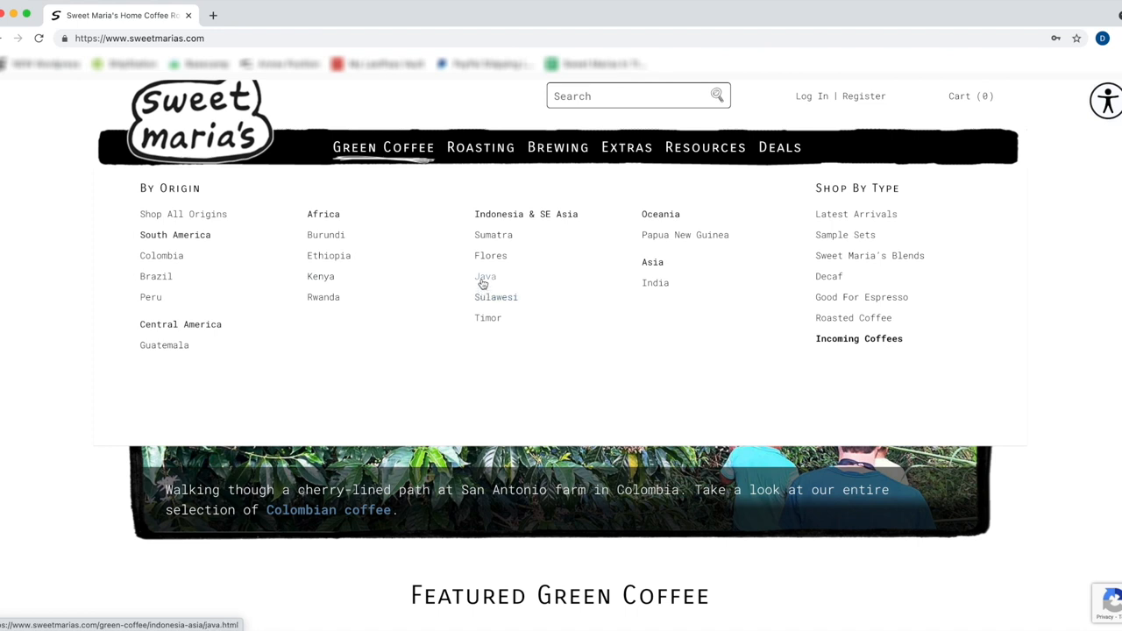
pyautogui.moveTo(326, 235)
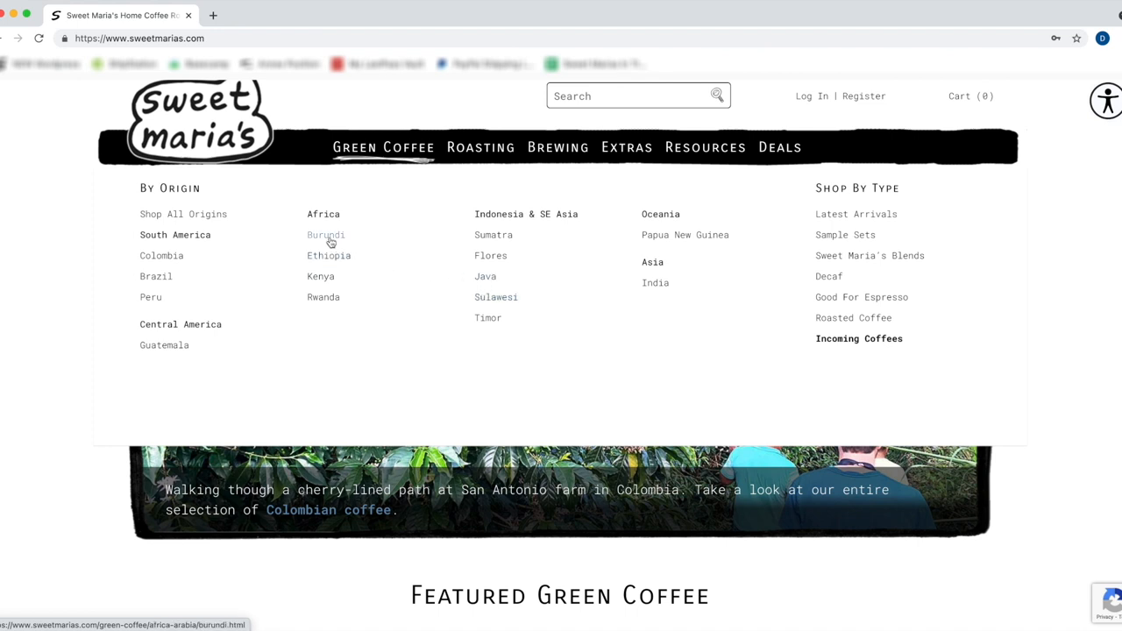
pyautogui.click(326, 235)
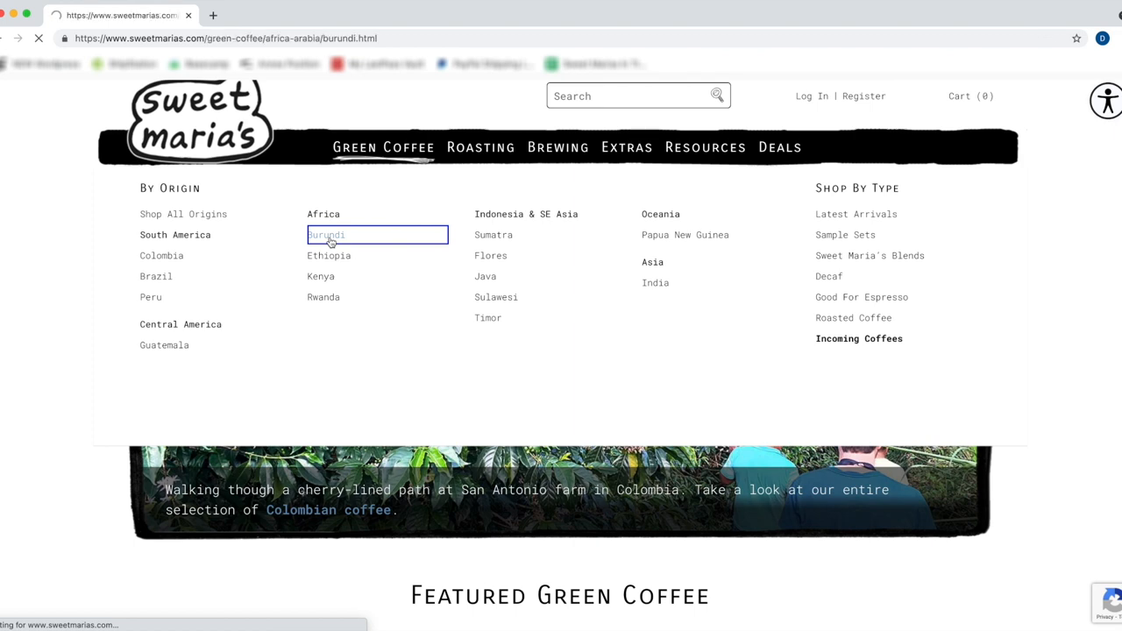
pyautogui.click(326, 235)
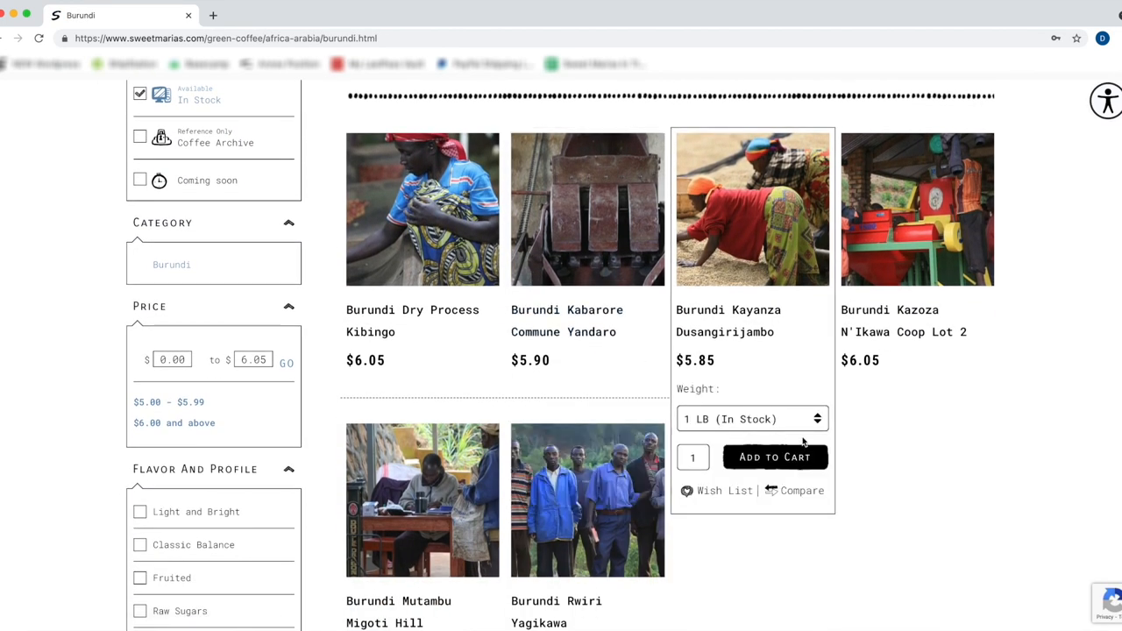
# - Read through the Burundi origin background article, then return to the six-coffee Burundi grid
pyautogui.scroll(-3)
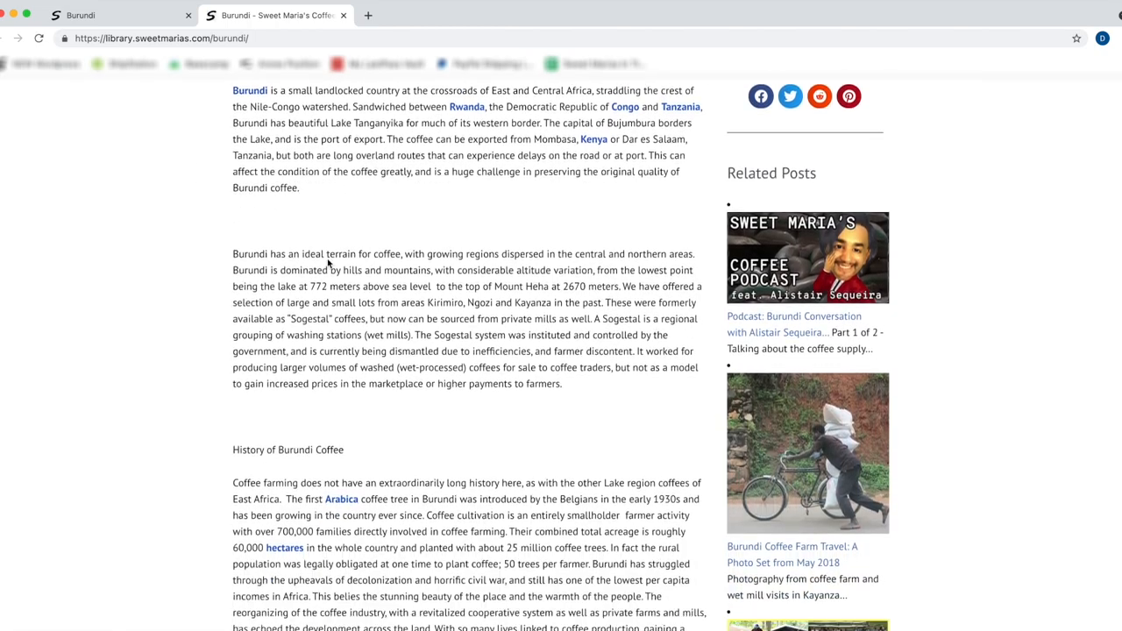
pyautogui.scroll(-3)
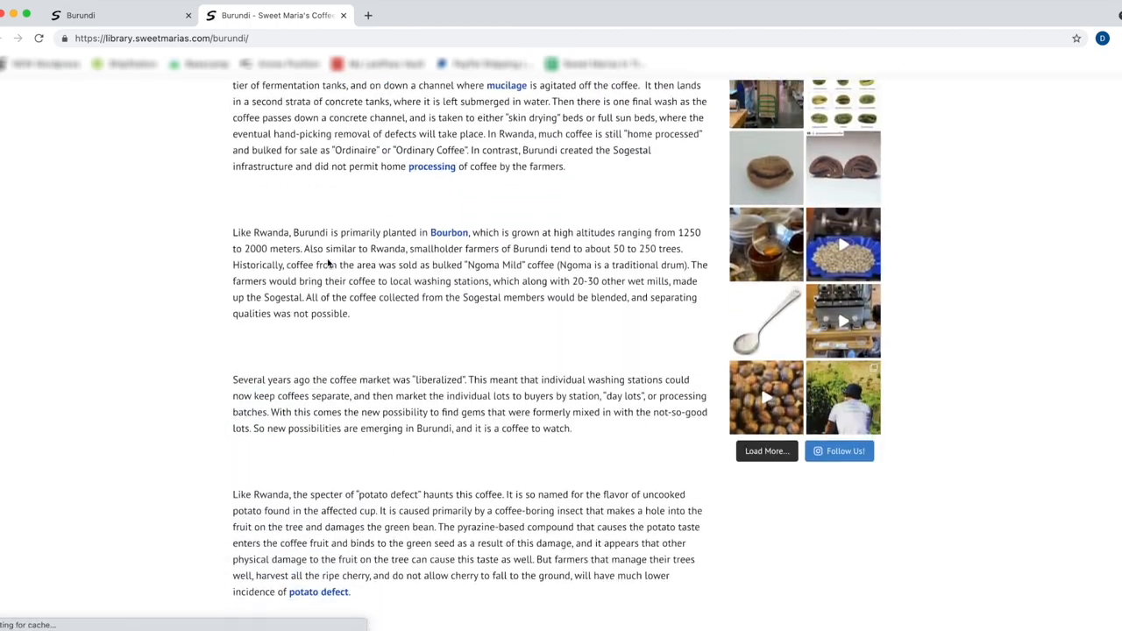
pyautogui.scroll(-3)
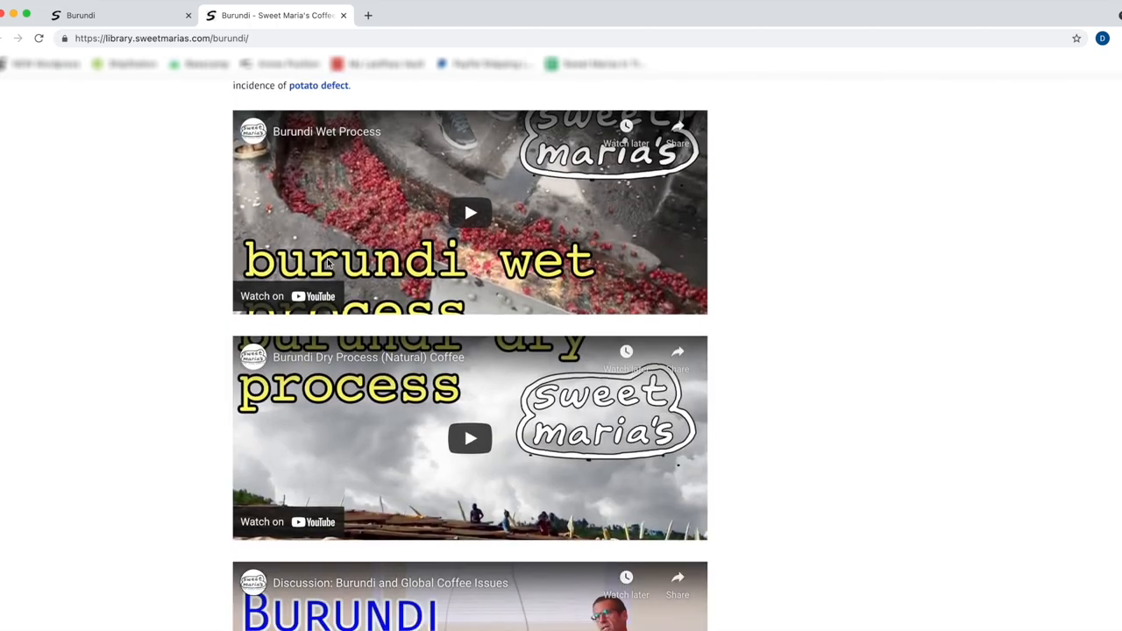
pyautogui.scroll(-3)
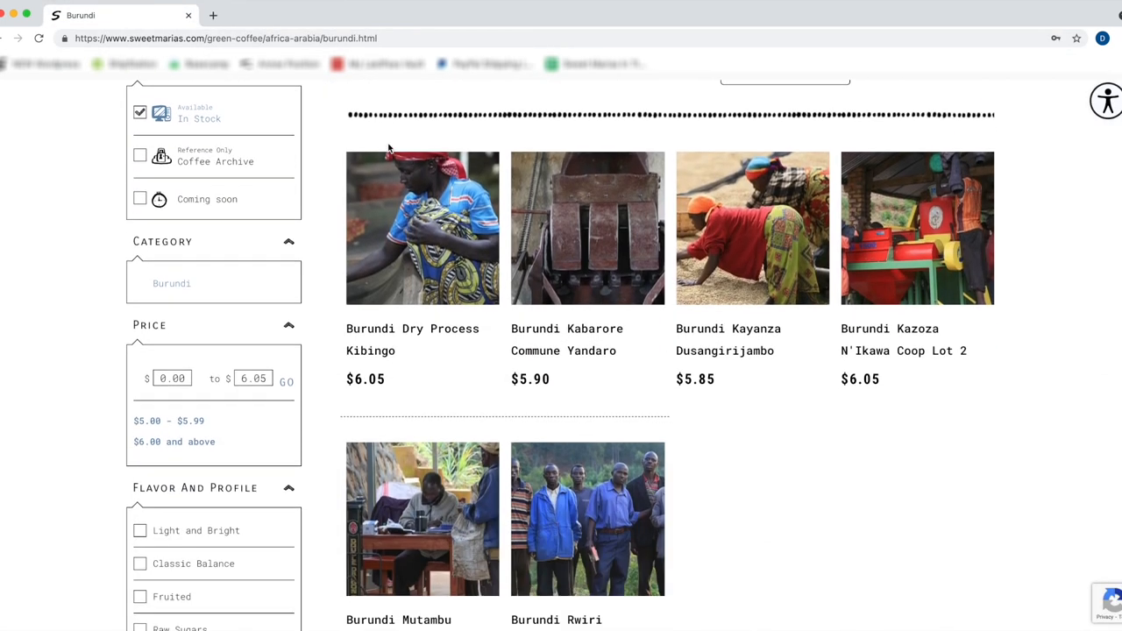
pyautogui.click(421, 228)
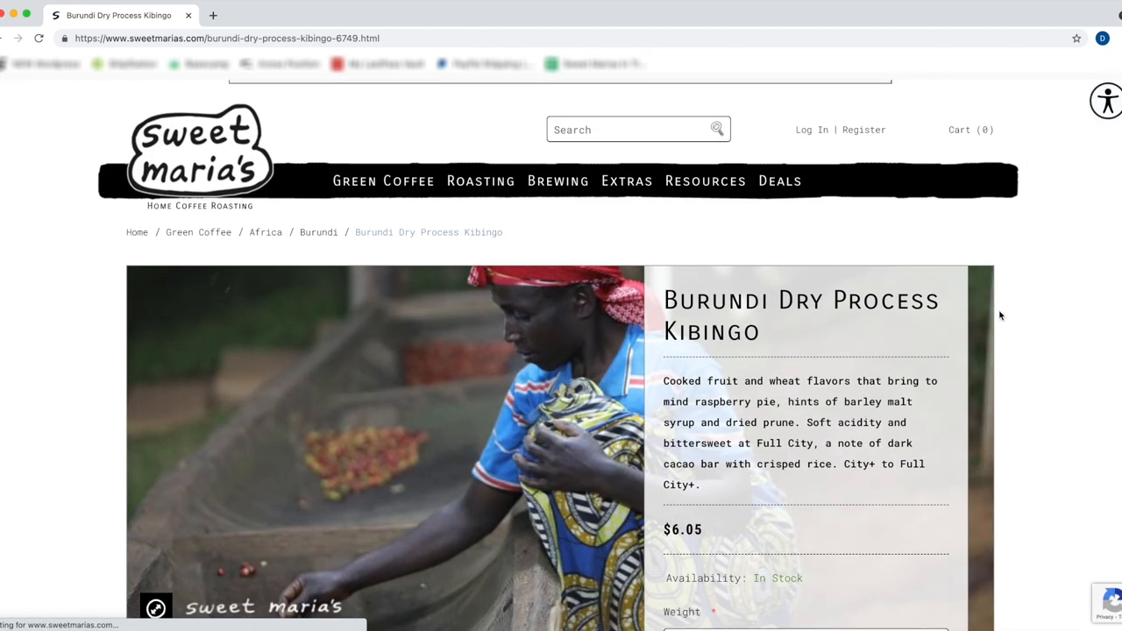
pyautogui.scroll(-3)
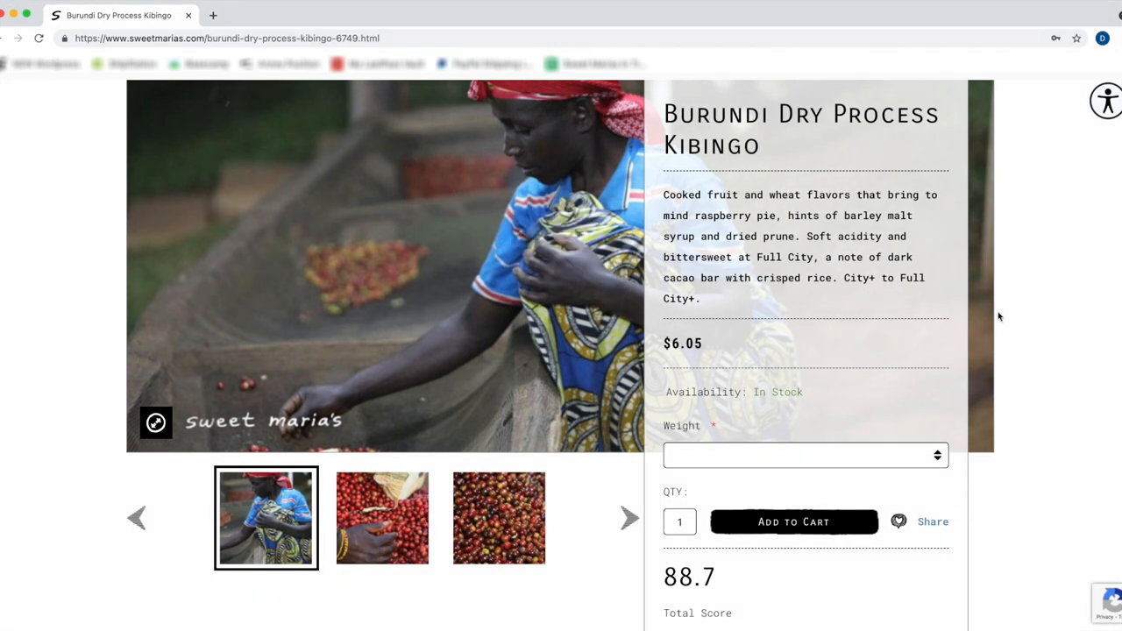
pyautogui.scroll(-3)
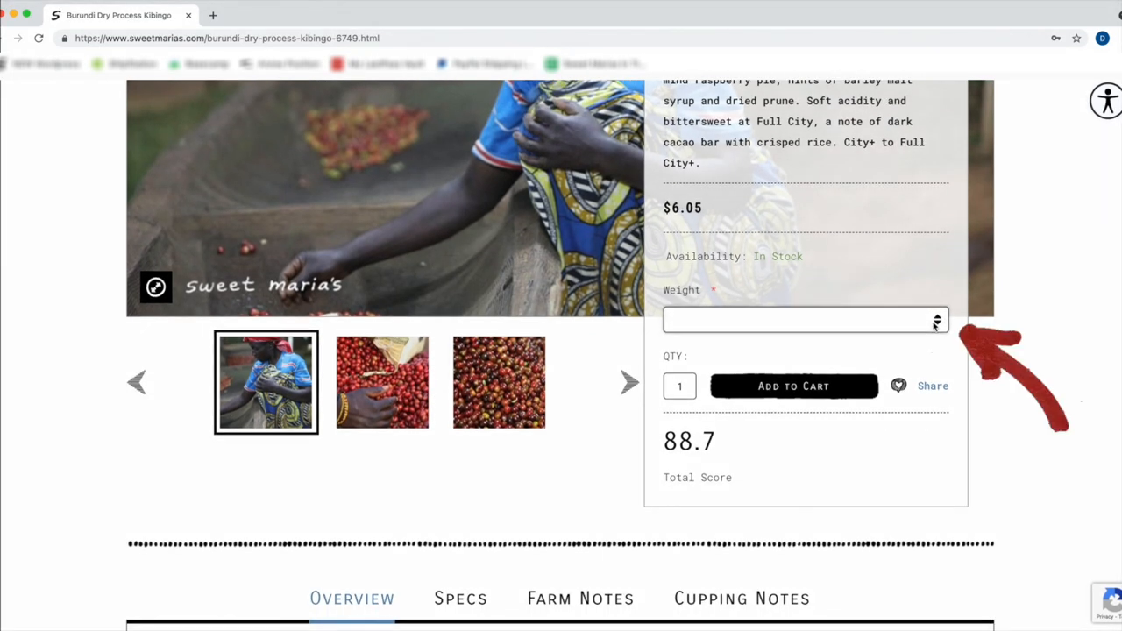
pyautogui.click(803, 319)
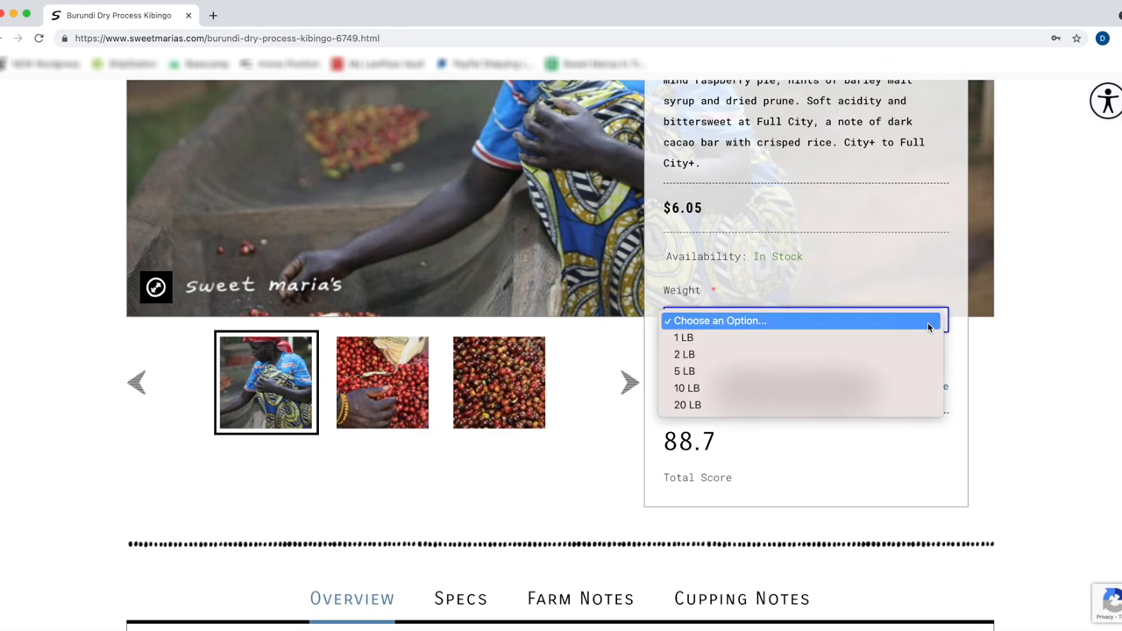
pyautogui.scroll(-3)
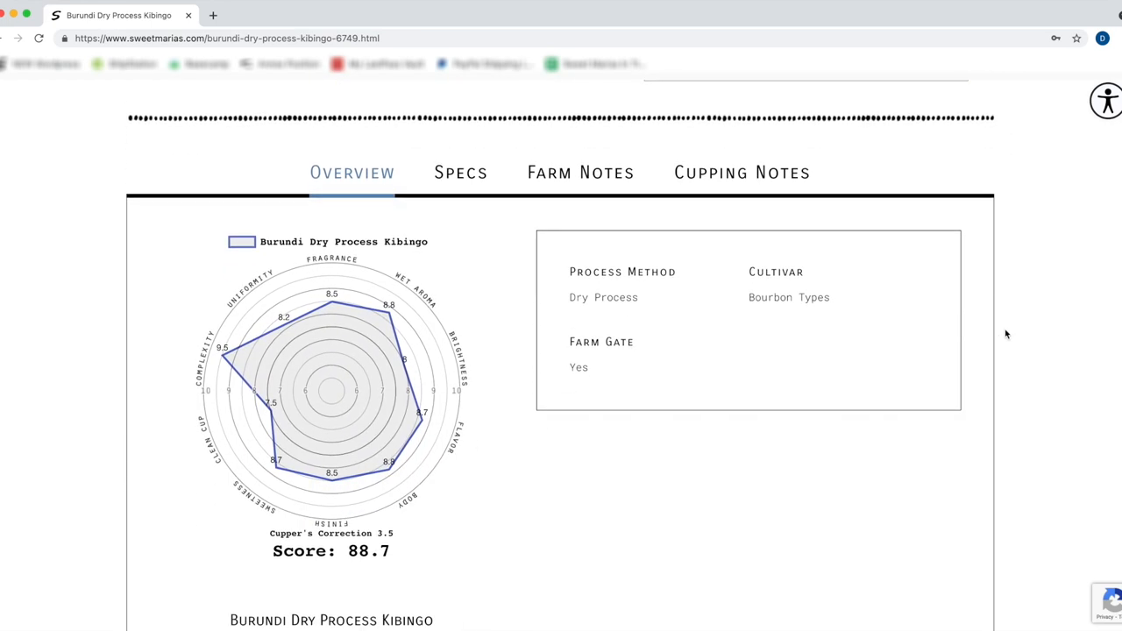
pyautogui.click(459, 172)
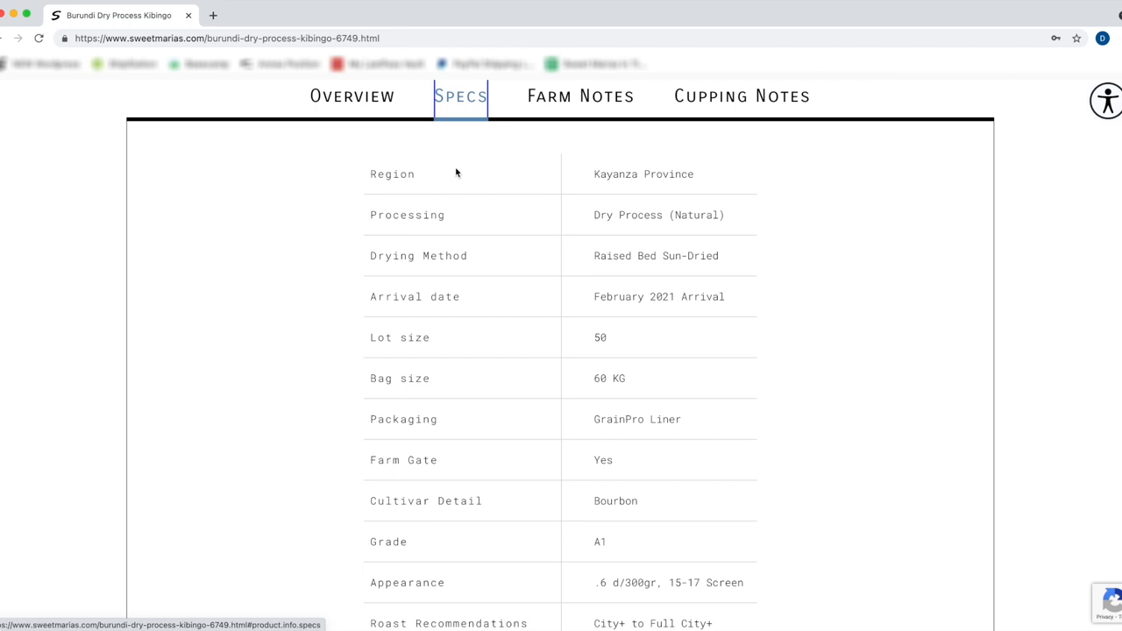
pyautogui.click(742, 96)
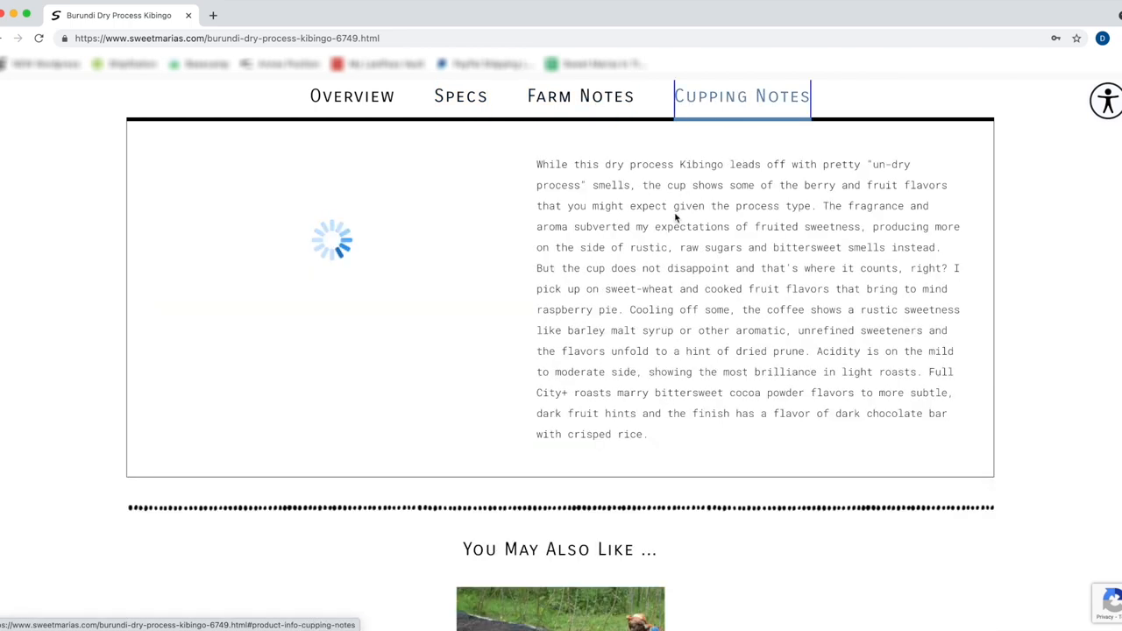
pyautogui.scroll(3)
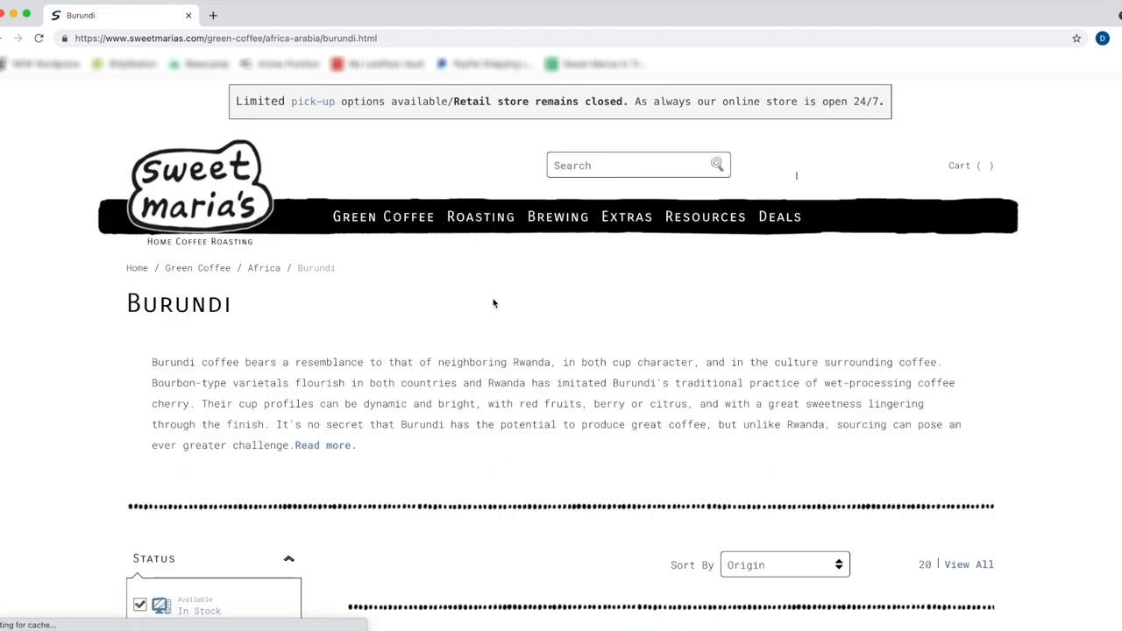
# - Choose a weight for Burundi Kabarore Commune Yandaro and add it to the cart
pyautogui.scroll(-3)
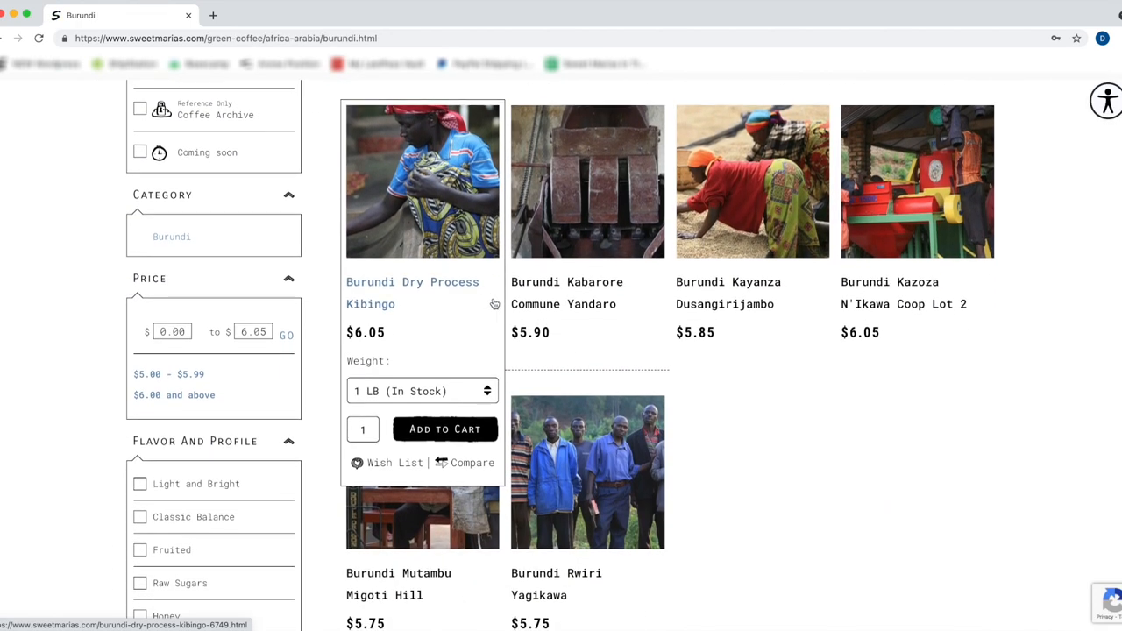
pyautogui.scroll(-3)
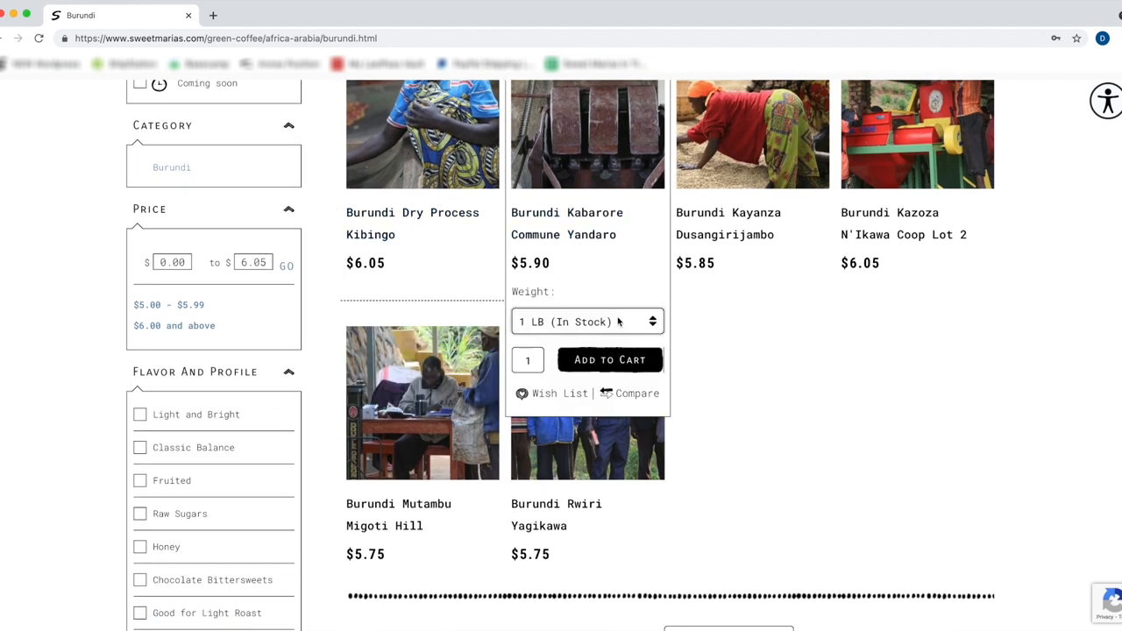
pyautogui.click(588, 323)
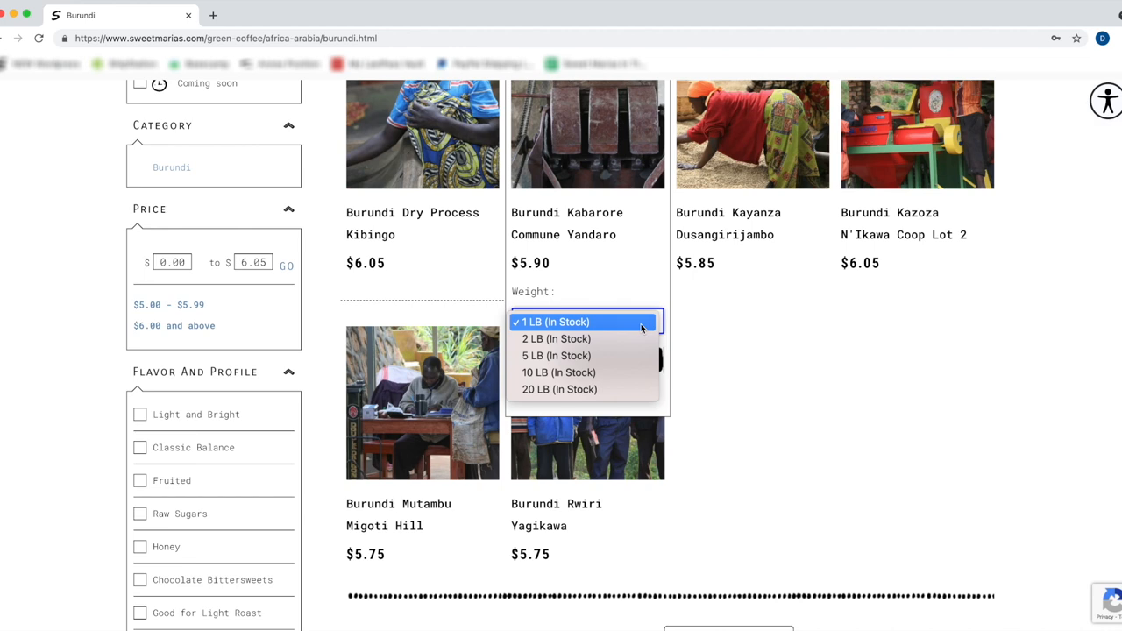
pyautogui.click(556, 355)
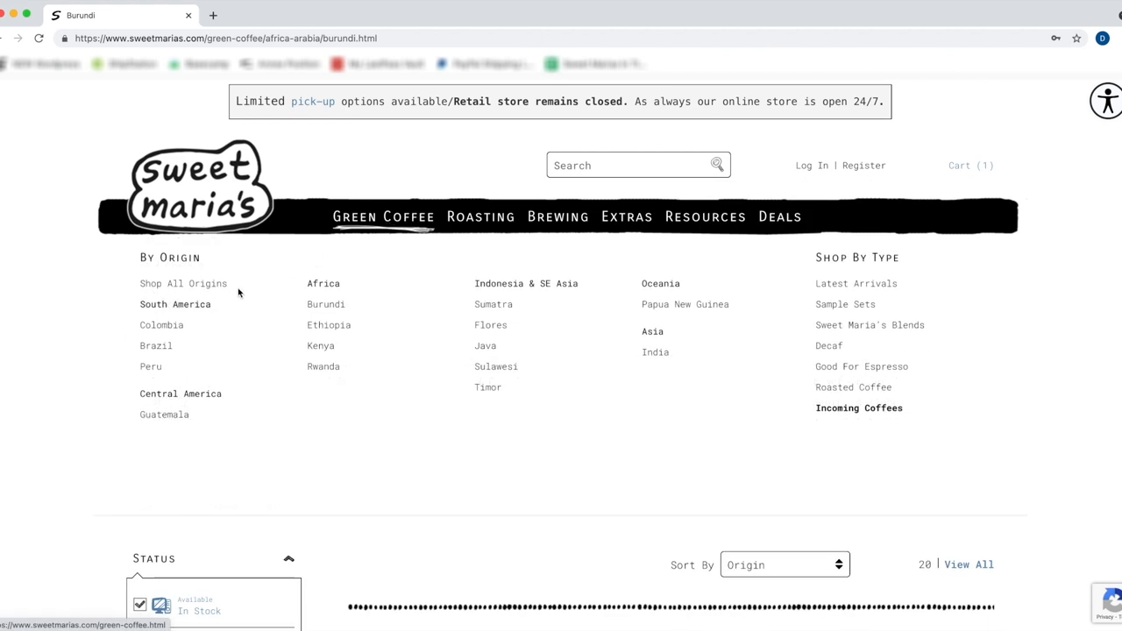
# - From the Colombia listing add Urrao Valle de Penderisco to Compare and show the four-coffee comparison
pyautogui.click(161, 324)
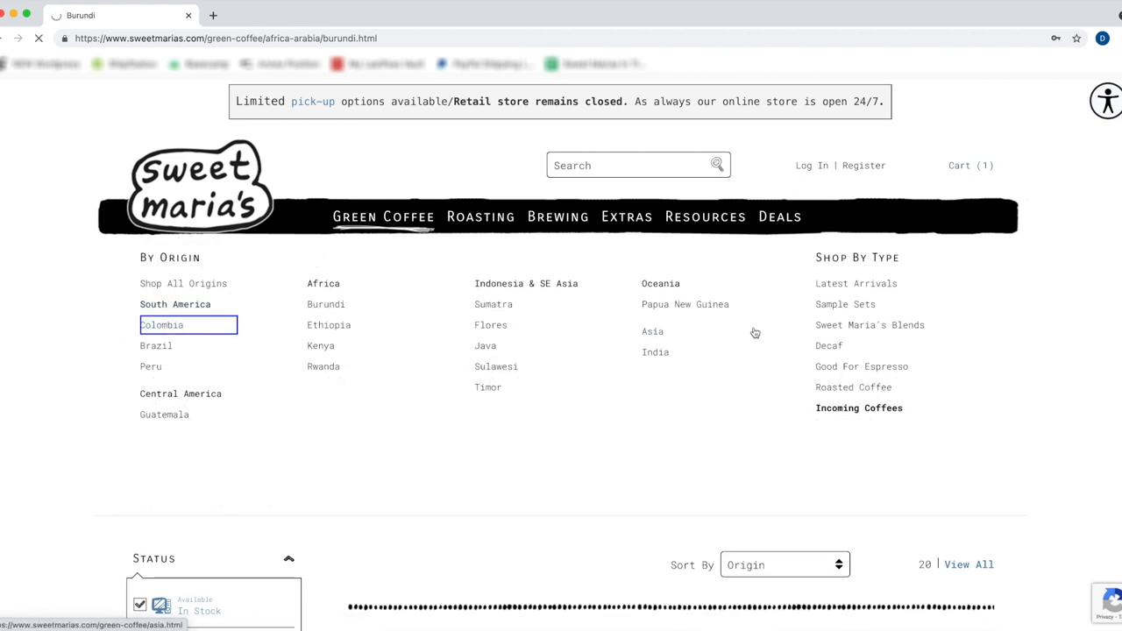
pyautogui.click(161, 324)
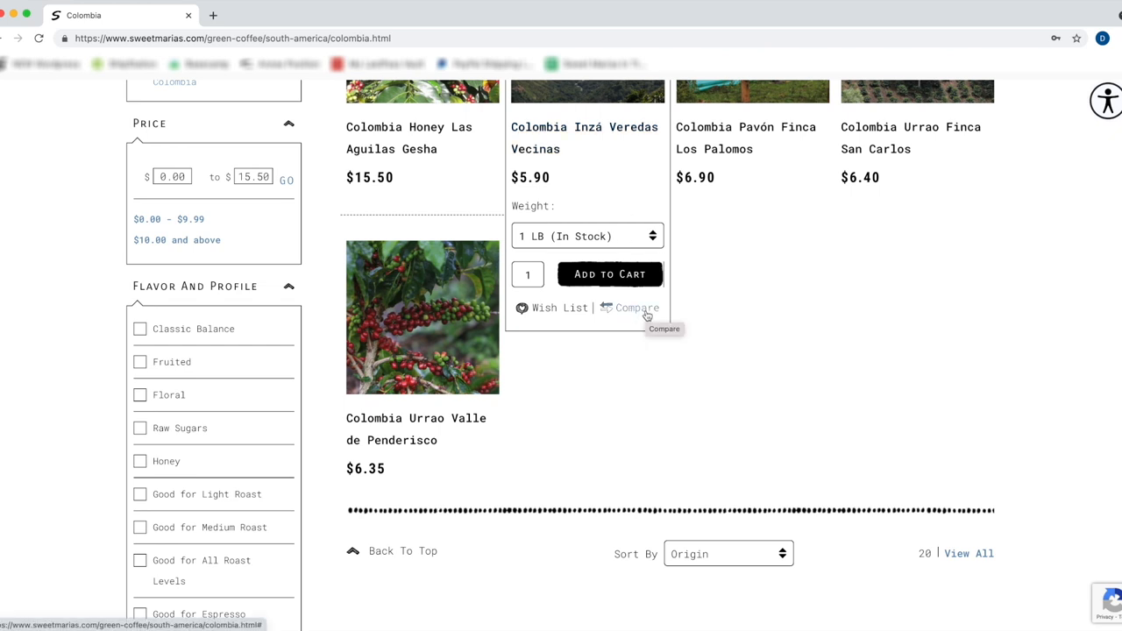
pyautogui.click(637, 308)
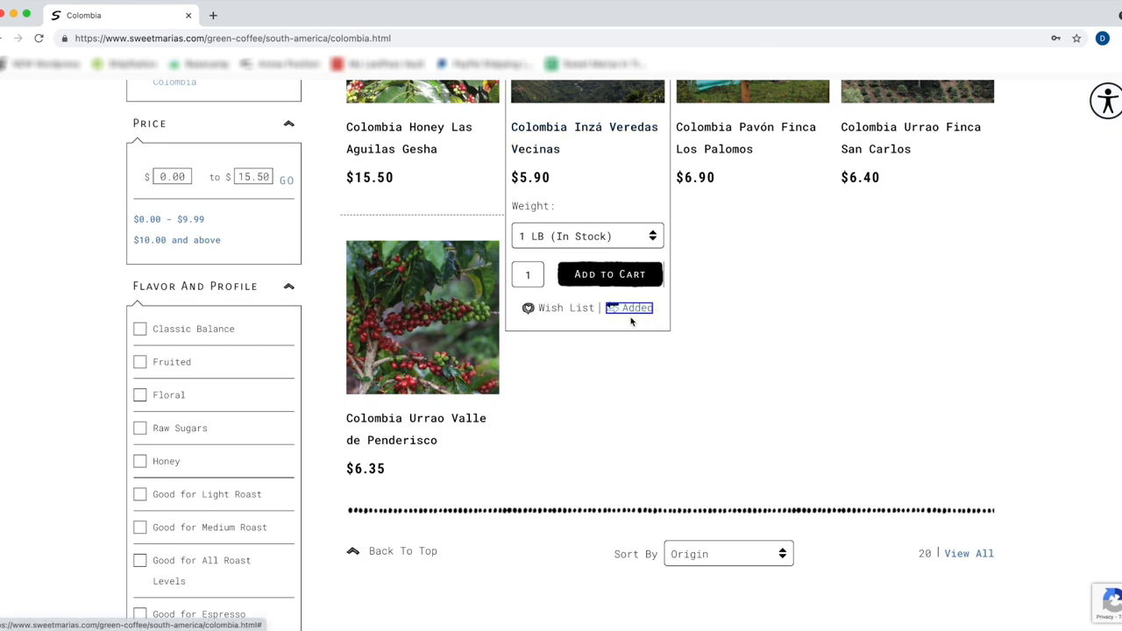
pyautogui.moveTo(752, 273)
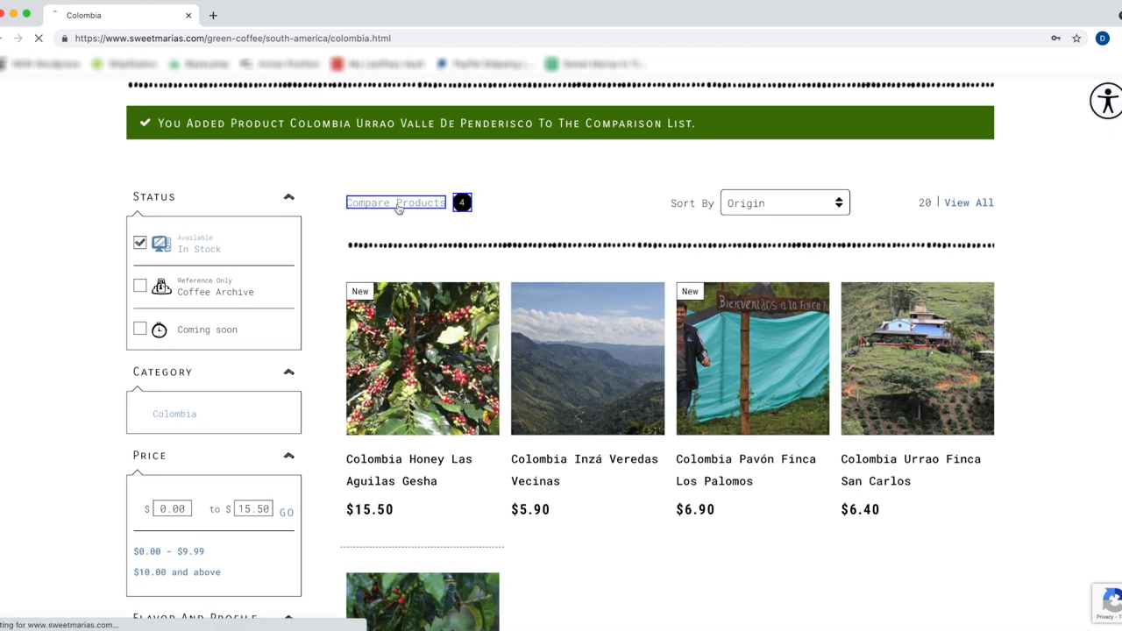
pyautogui.click(396, 204)
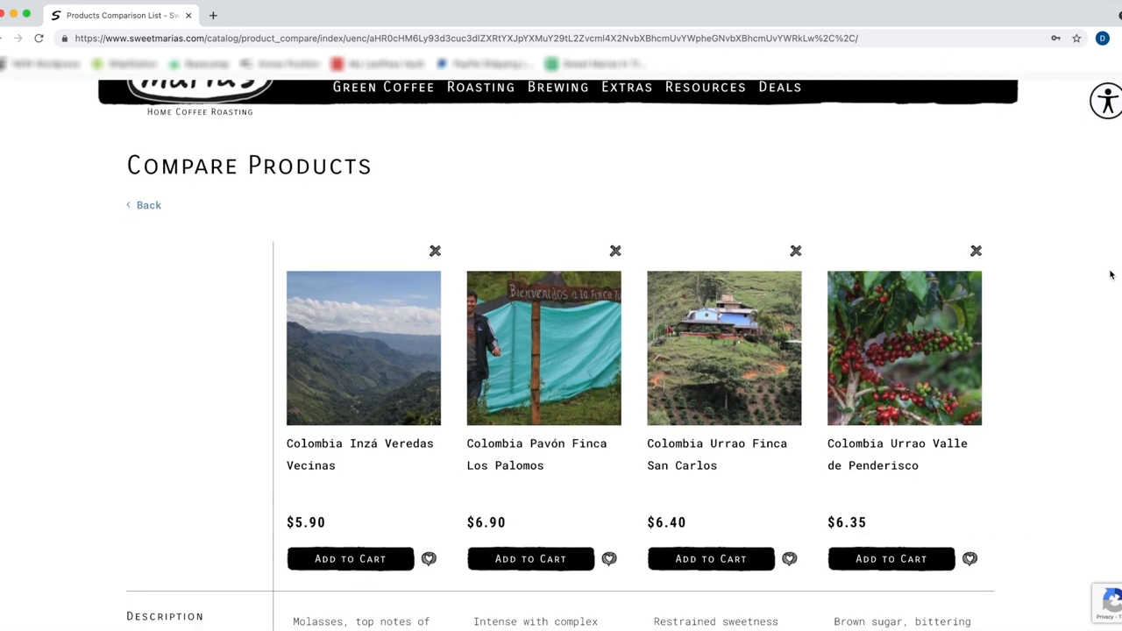
# - Review the four Colombian coffees' process, cultivar, region and certifications in the comparison table
pyautogui.scroll(-3)
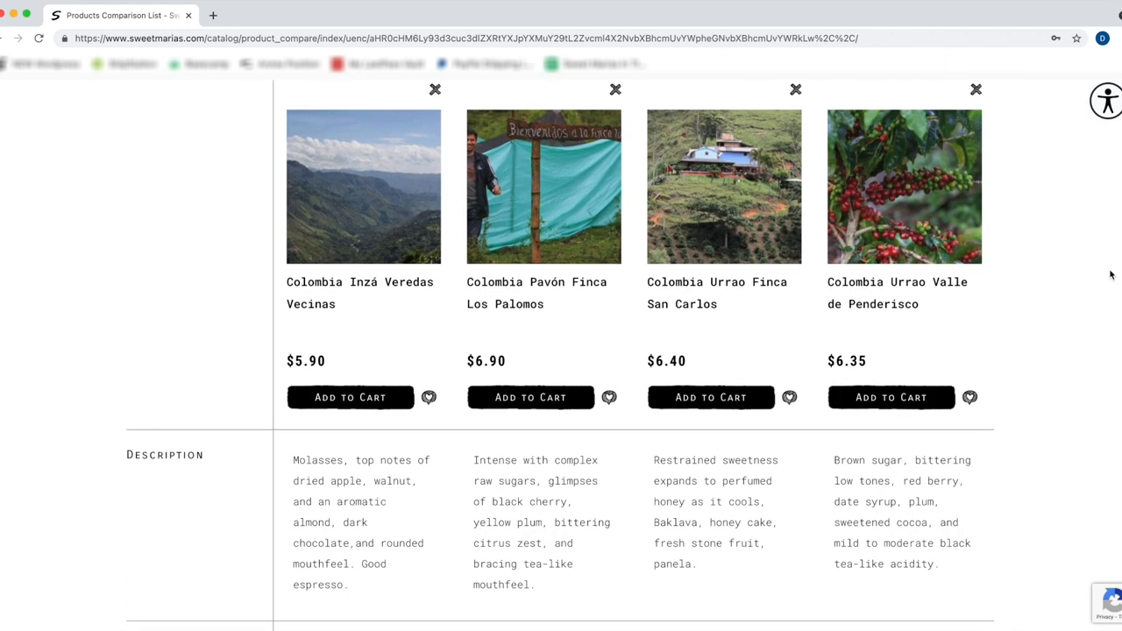
pyautogui.scroll(-3)
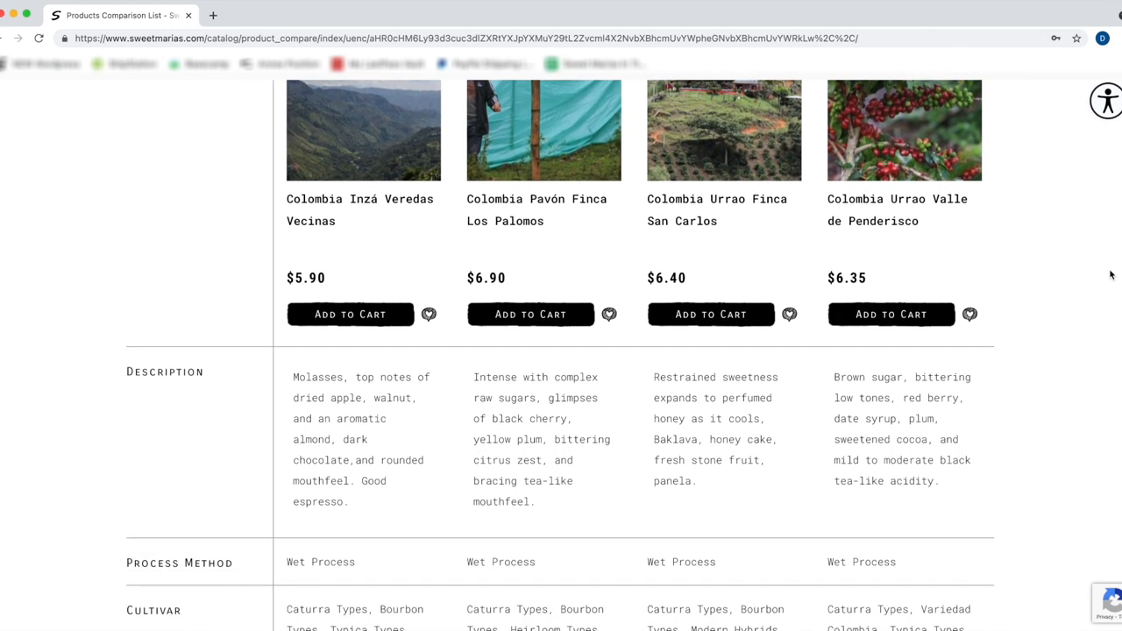
pyautogui.scroll(-3)
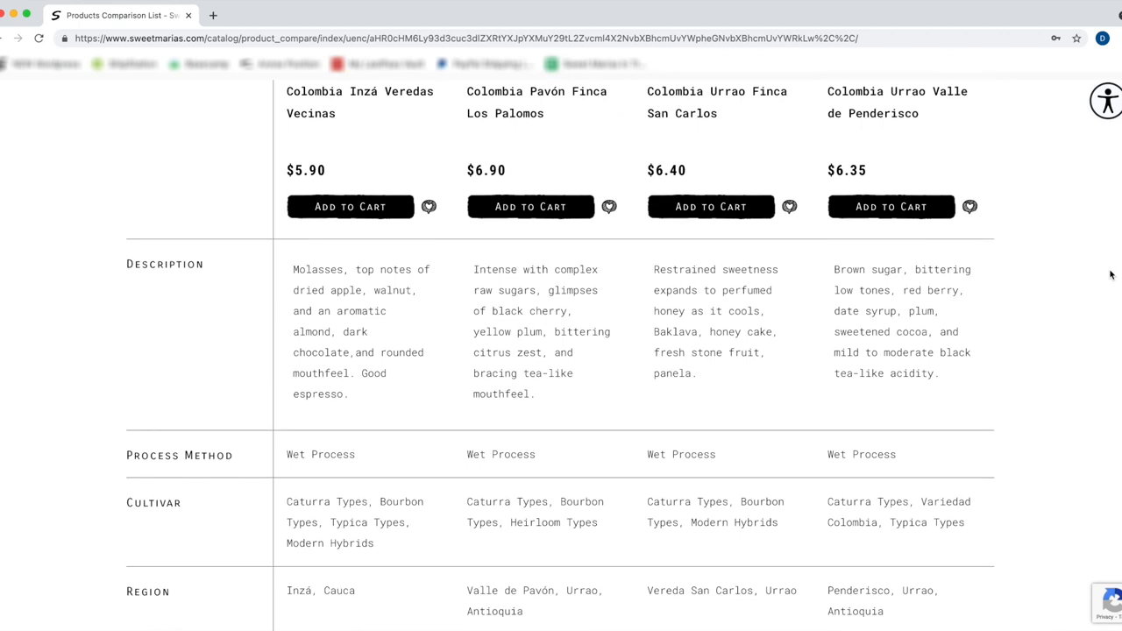
pyautogui.scroll(-3)
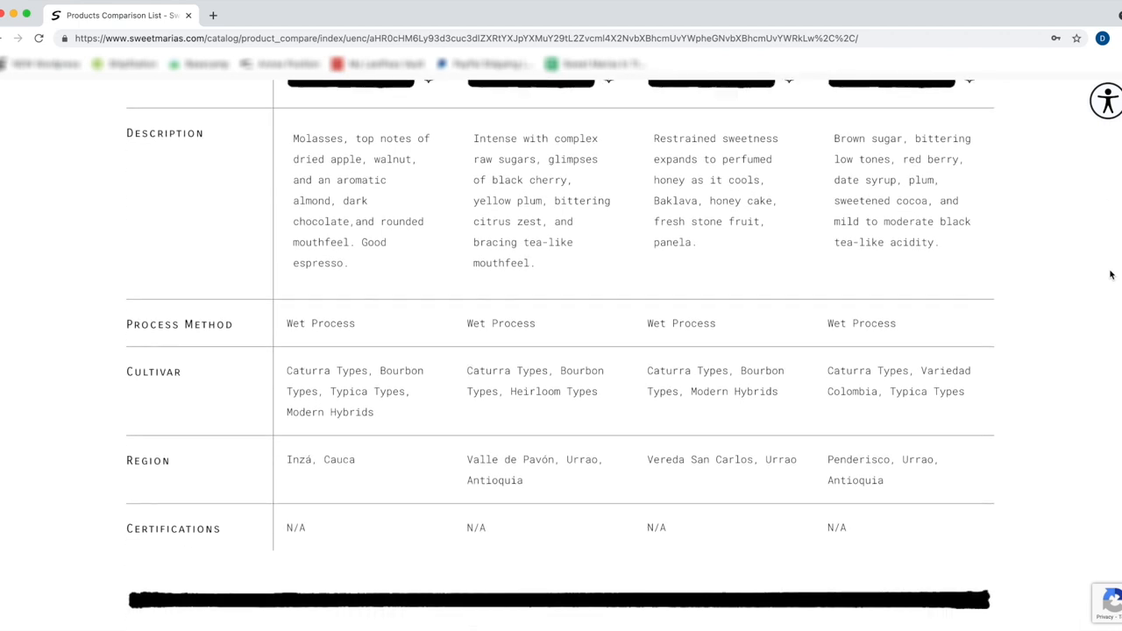
pyautogui.scroll(-3)
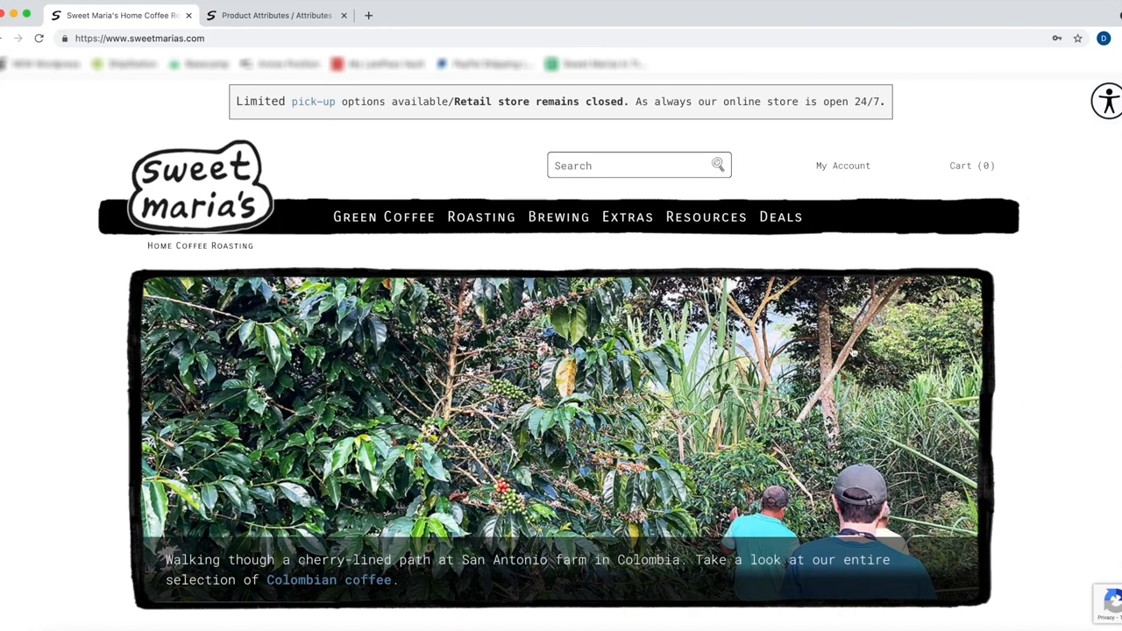
# - Show the full in-stock Green Coffee catalog sorted by origin, starting with Burundi
pyautogui.click(382, 218)
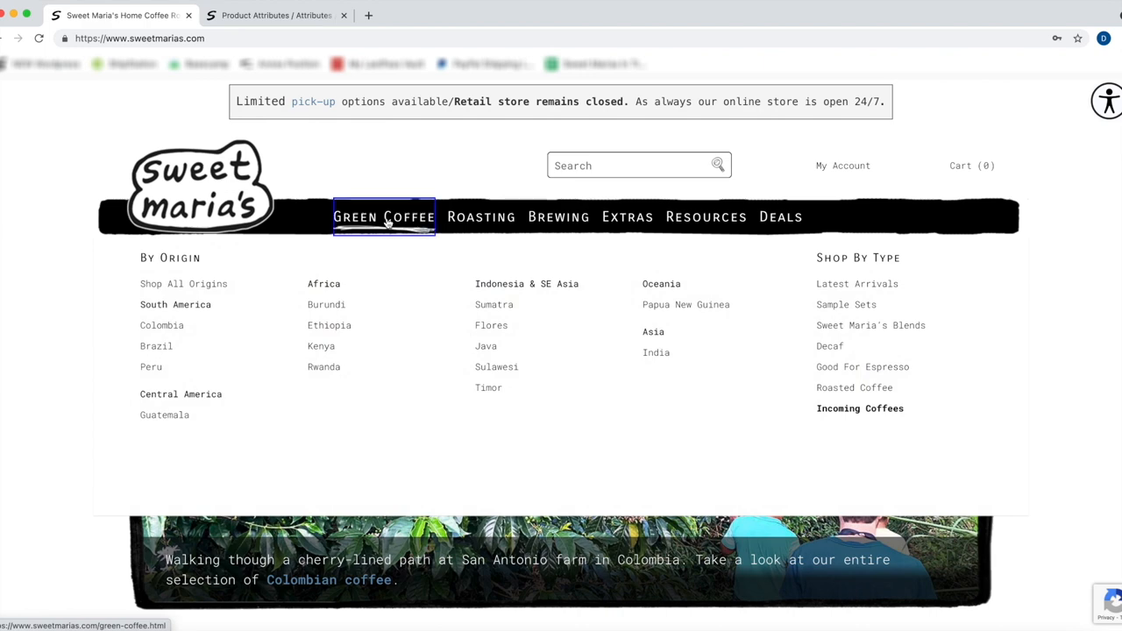
pyautogui.click(384, 217)
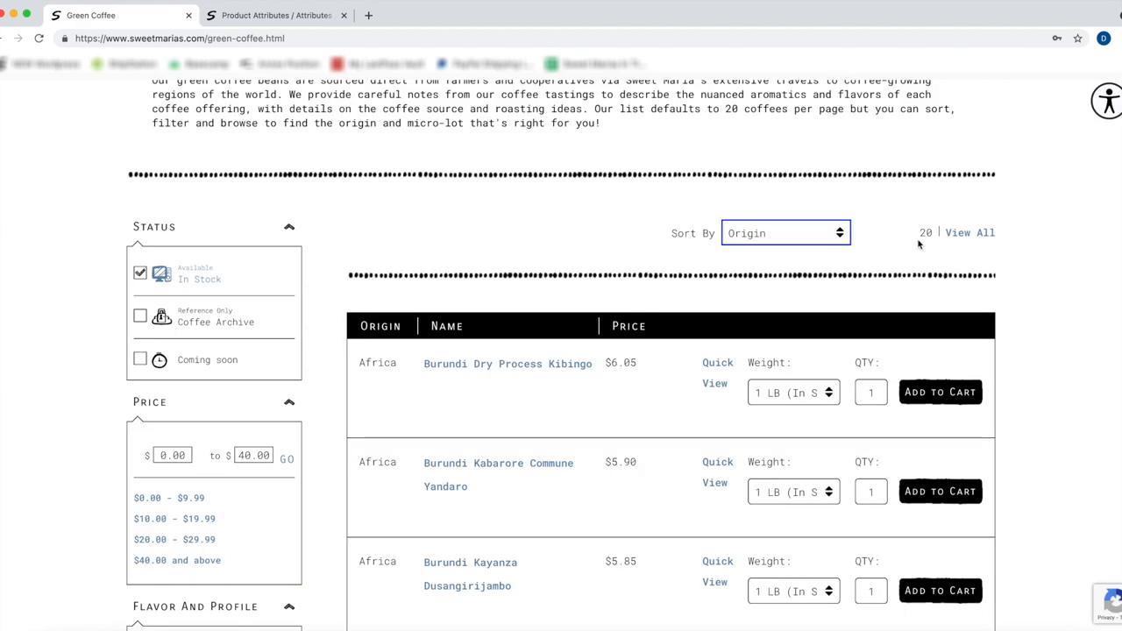
pyautogui.click(786, 232)
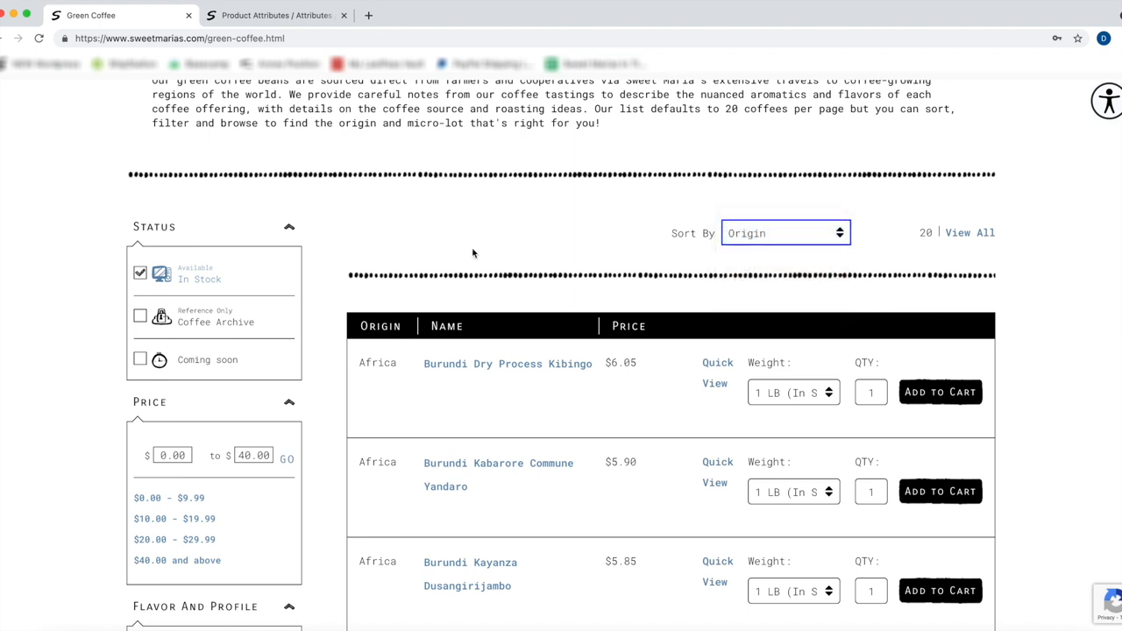
pyautogui.scroll(-3)
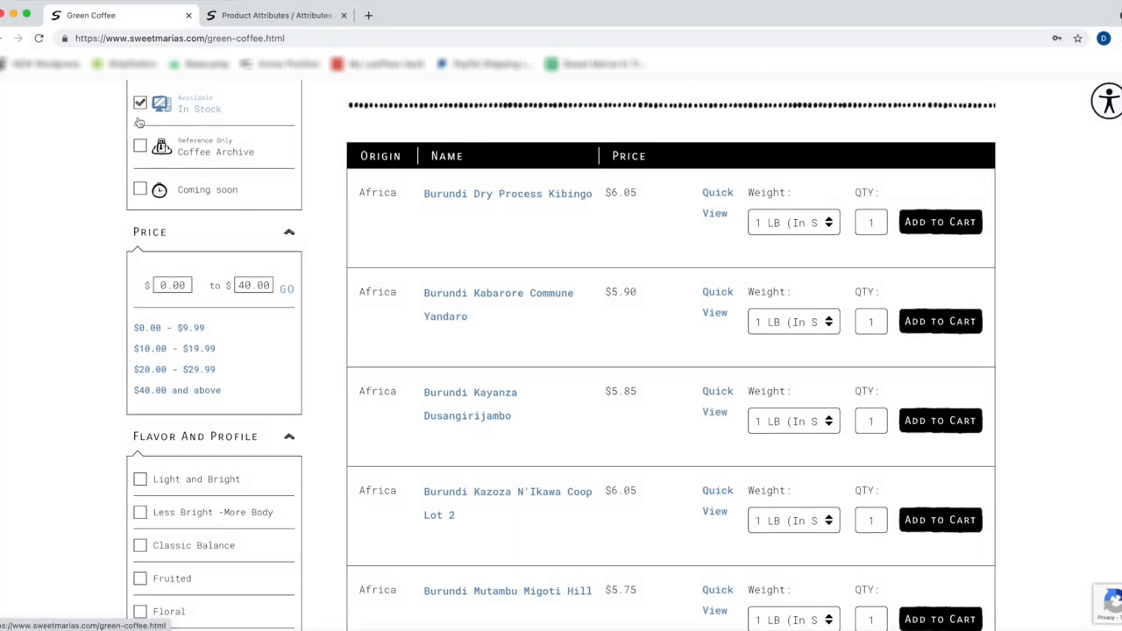
pyautogui.click(140, 101)
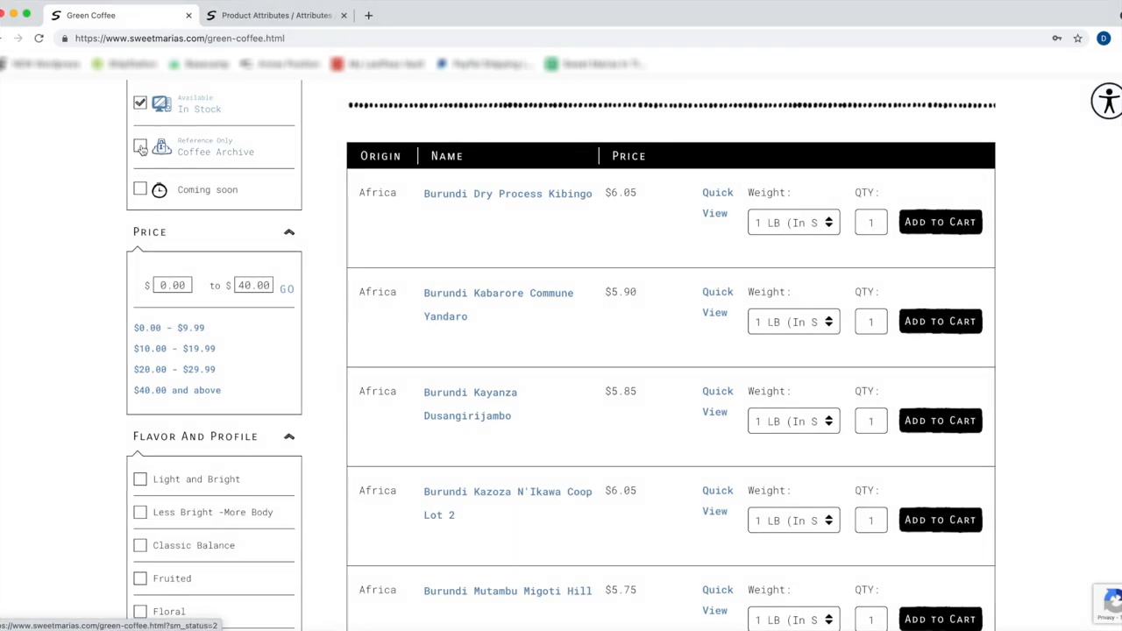
pyautogui.click(141, 147)
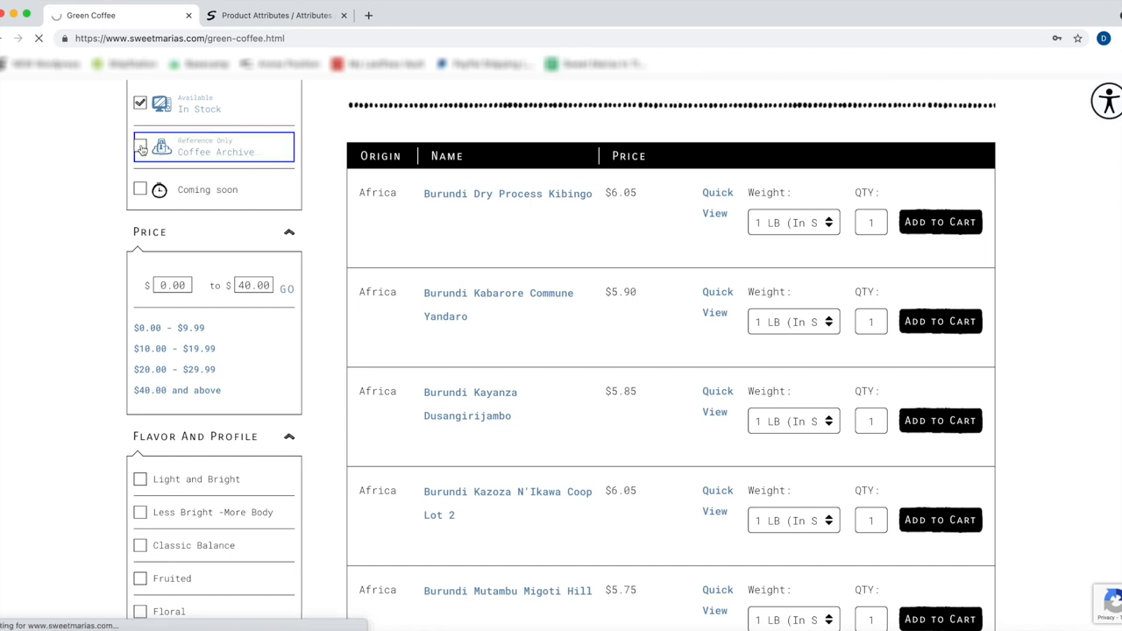
pyautogui.click(141, 148)
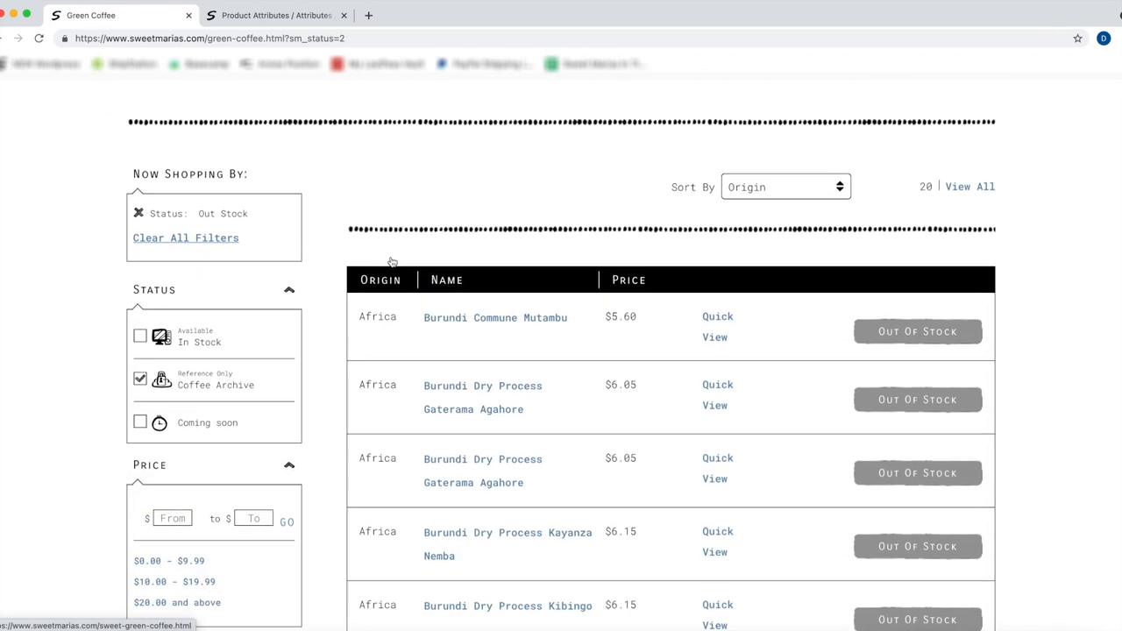
pyautogui.scroll(-3)
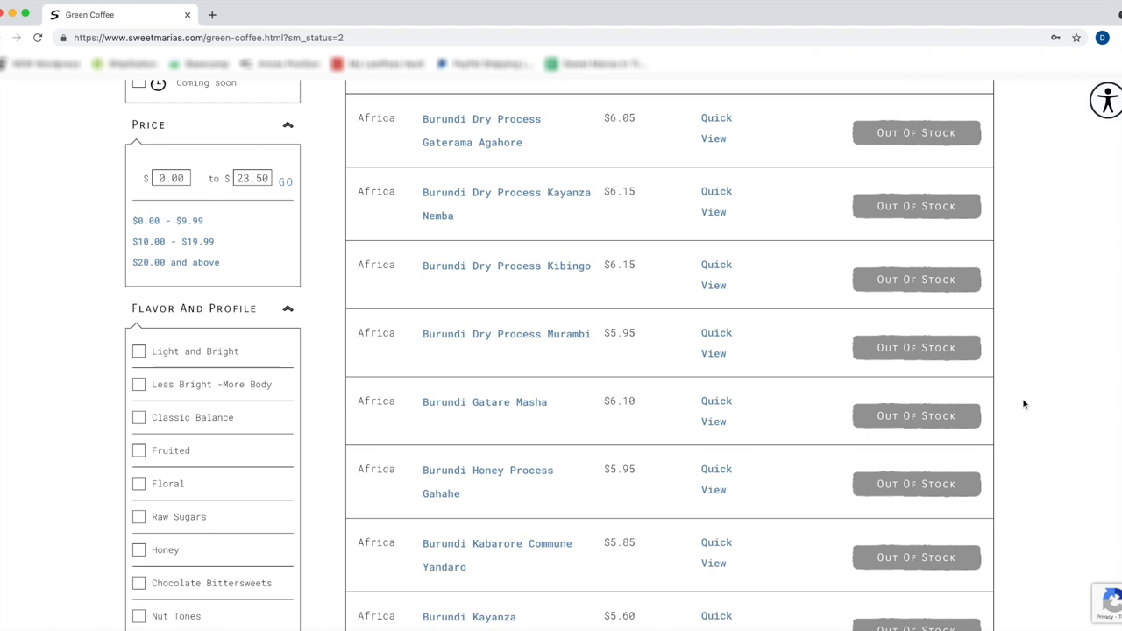
pyautogui.click(716, 275)
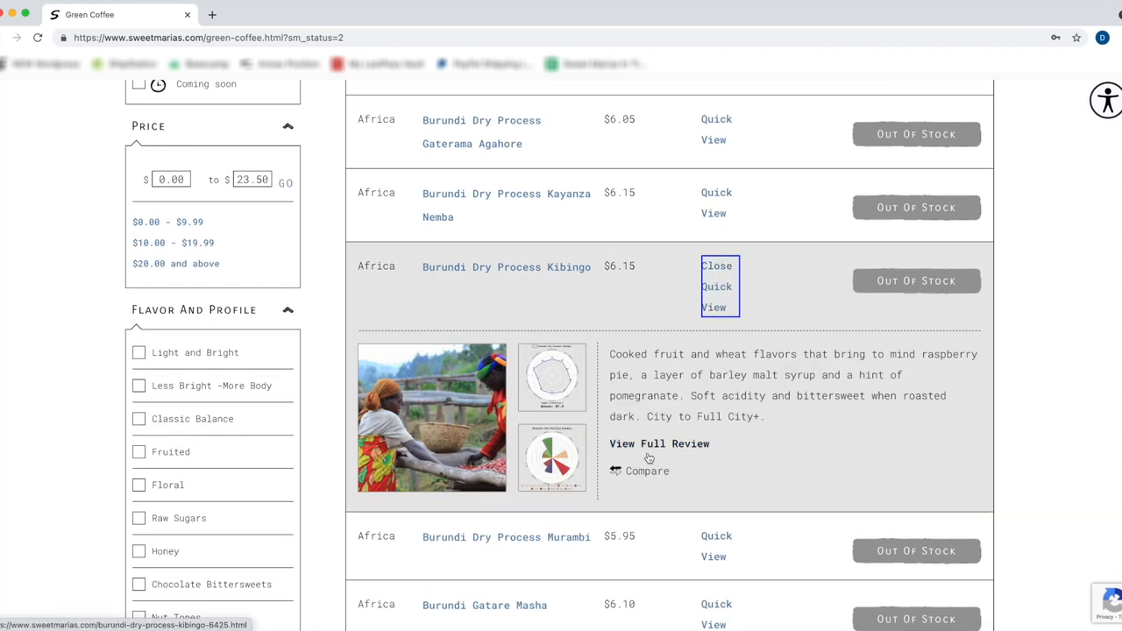
pyautogui.click(648, 470)
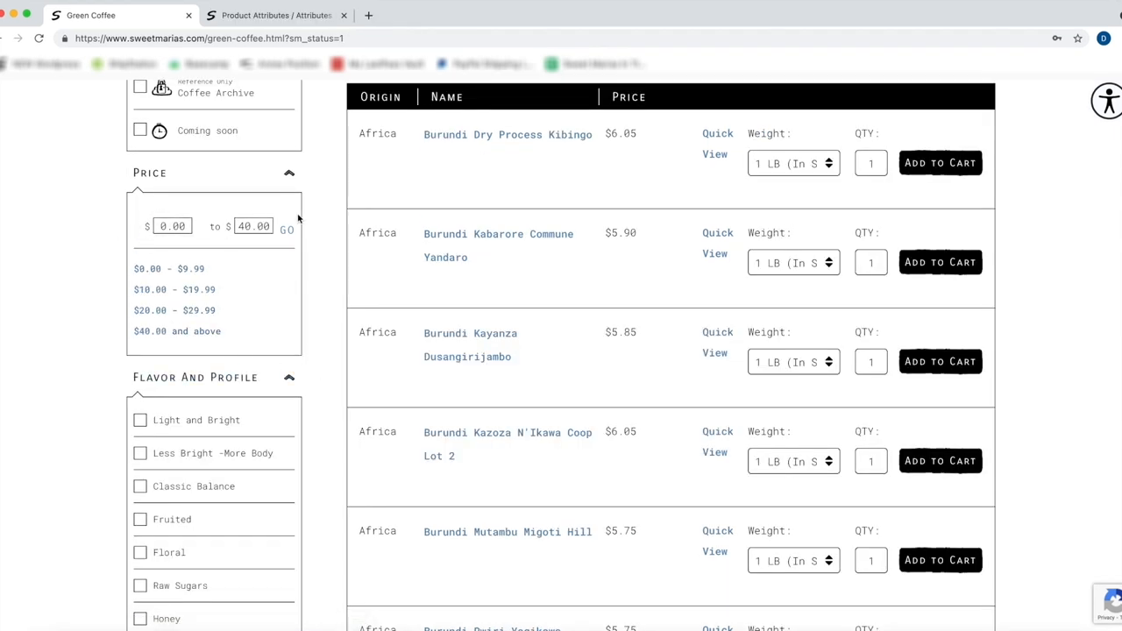
pyautogui.scroll(-3)
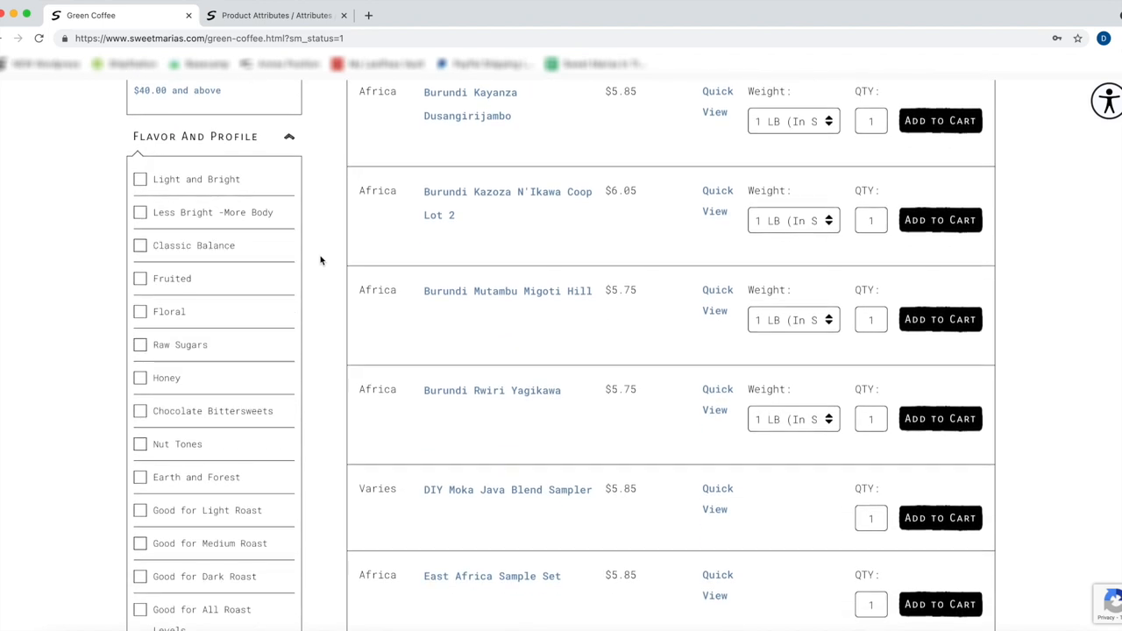
pyautogui.scroll(-3)
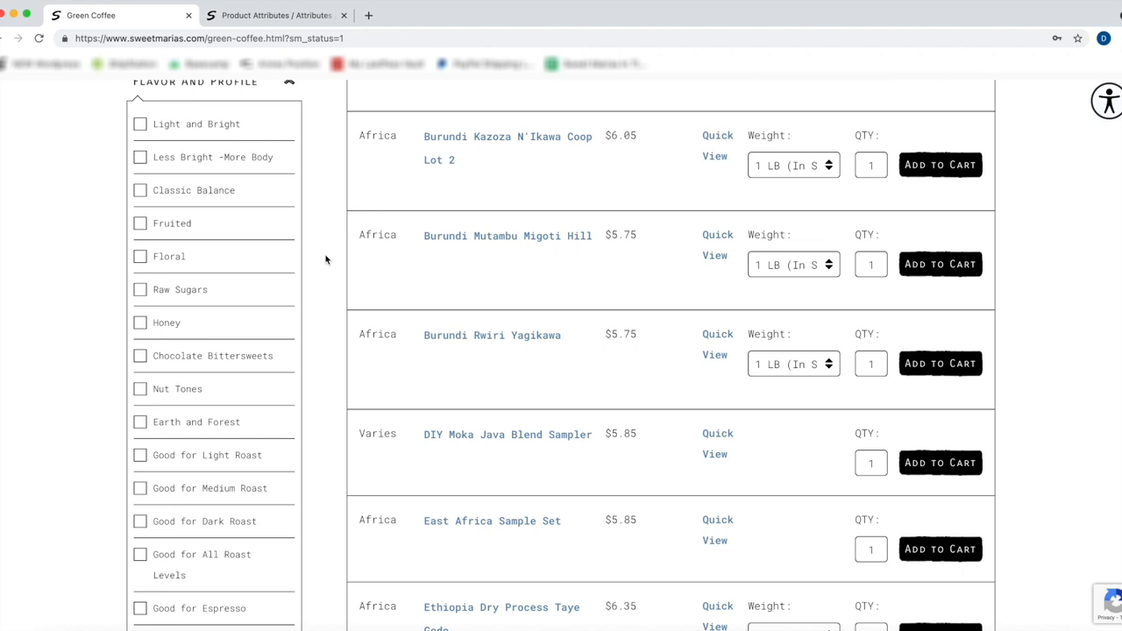
pyautogui.moveTo(169, 123)
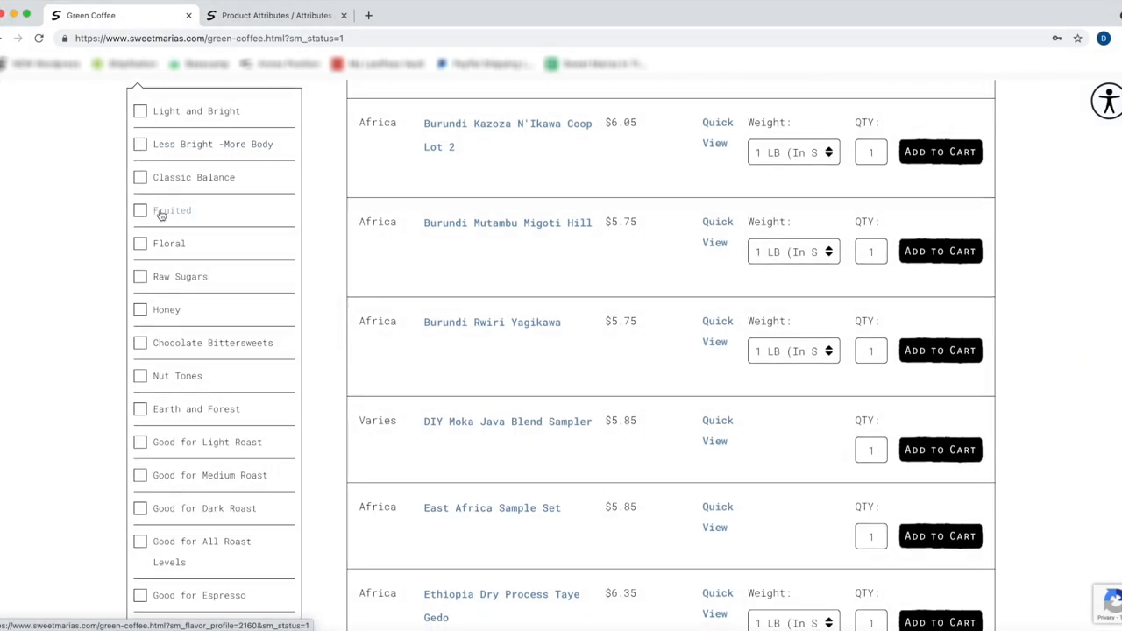
# - Filter the in-stock catalog to Fruited flavor and look through the 20 matching coffees
pyautogui.click(172, 210)
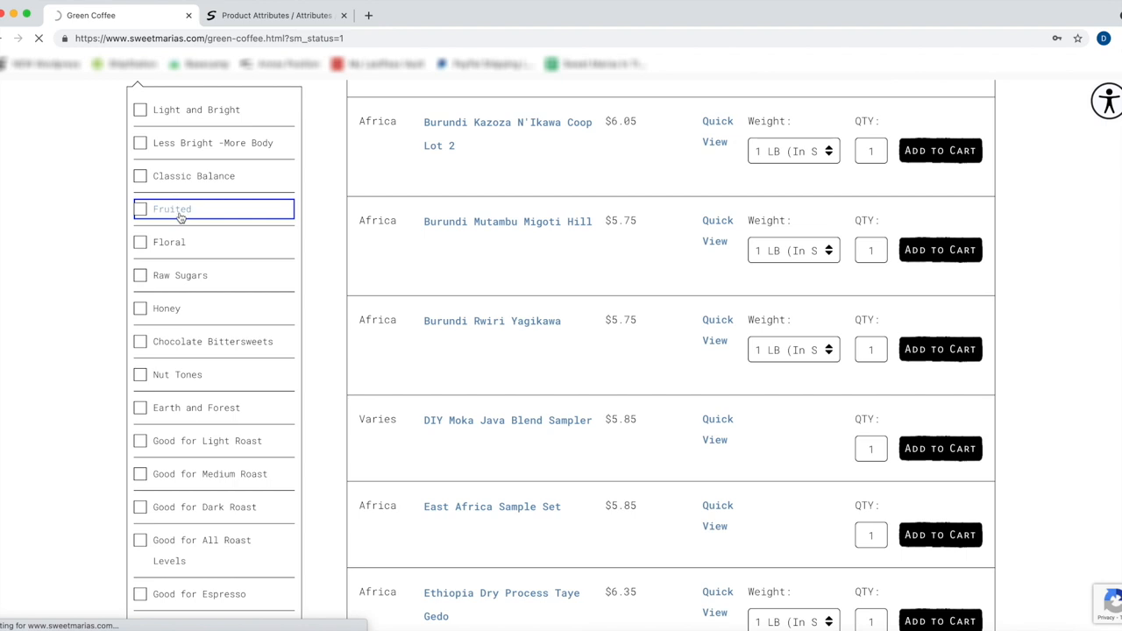
pyautogui.click(172, 209)
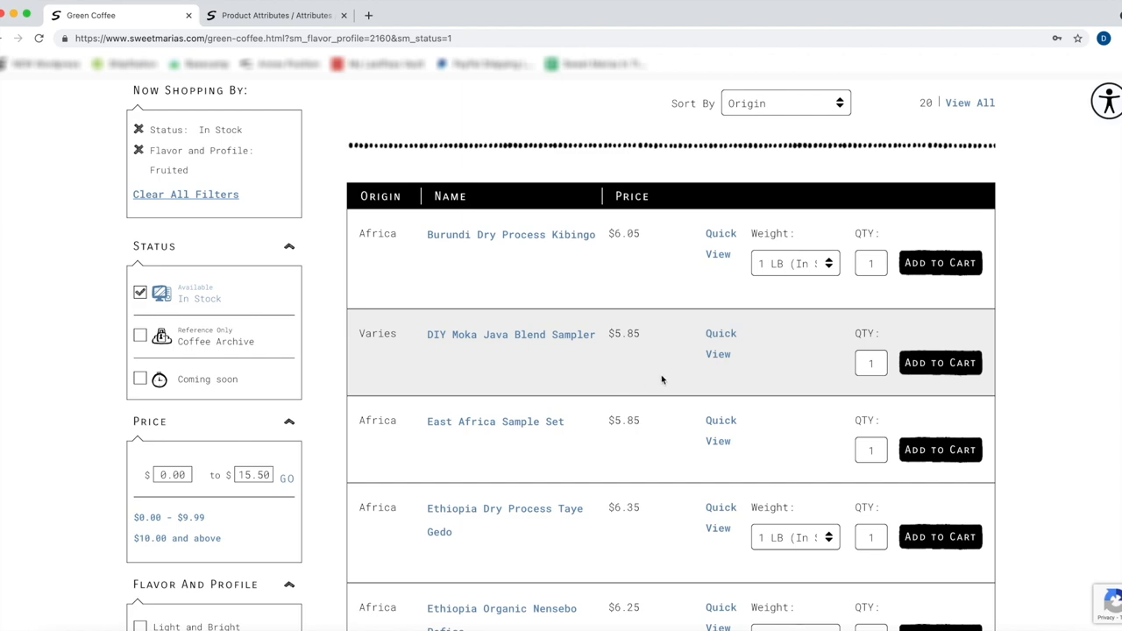
pyautogui.scroll(-3)
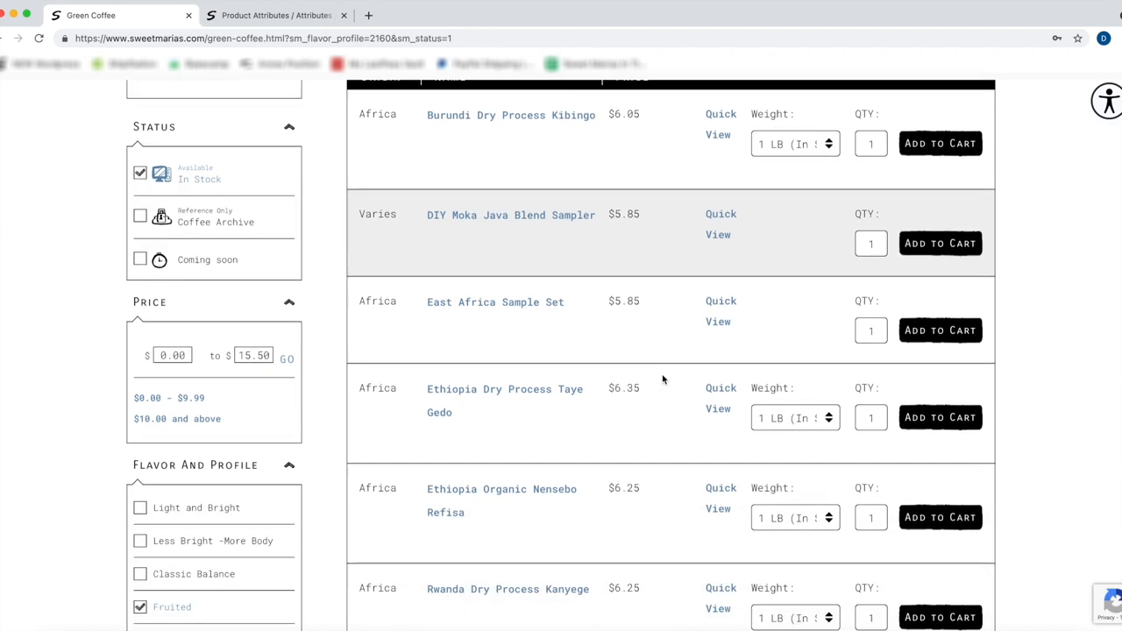
pyautogui.scroll(-3)
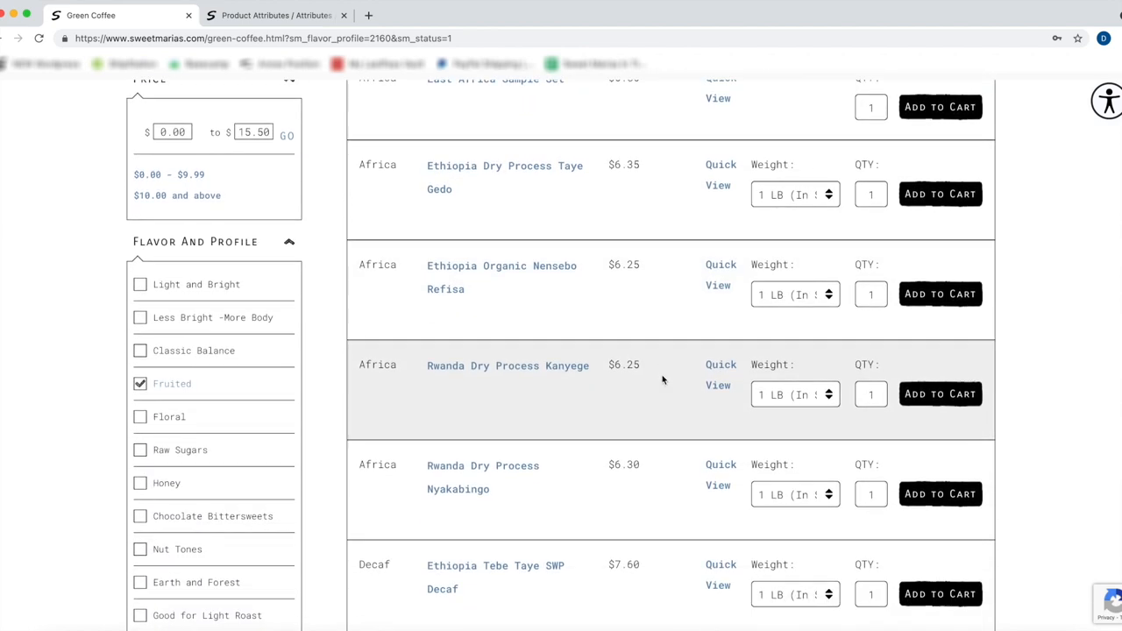
pyautogui.scroll(-3)
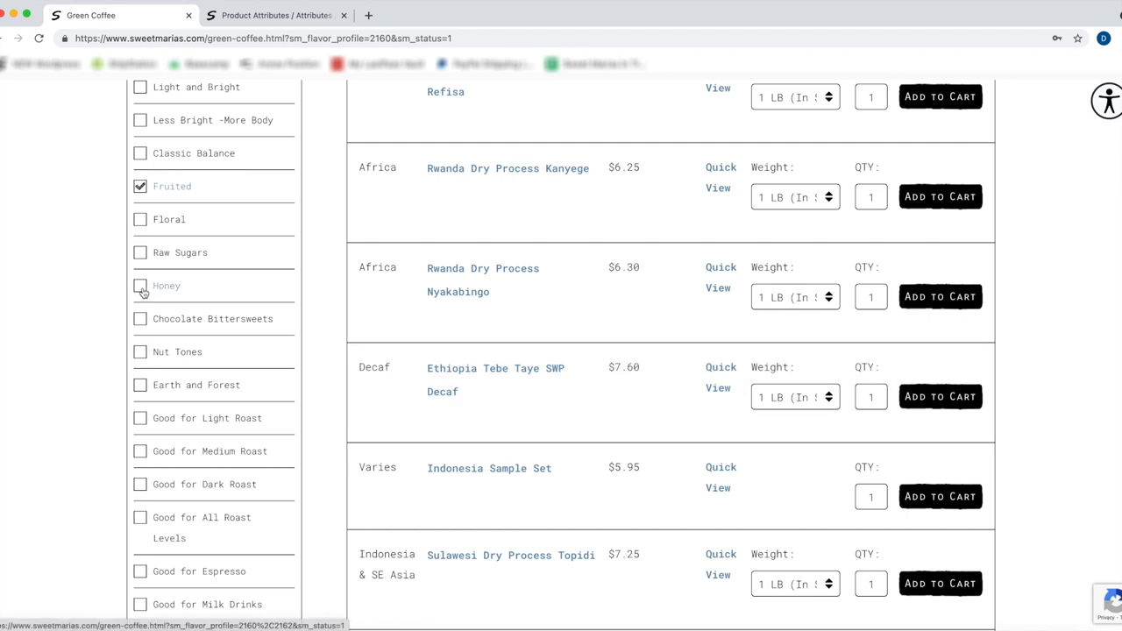
pyautogui.click(140, 284)
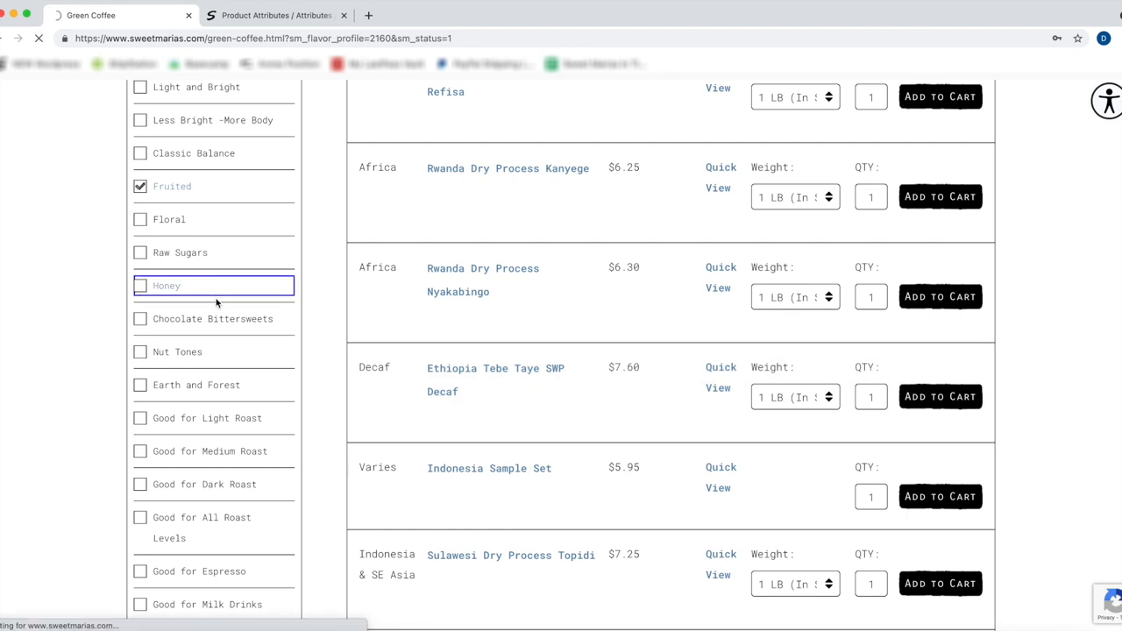
pyautogui.click(140, 285)
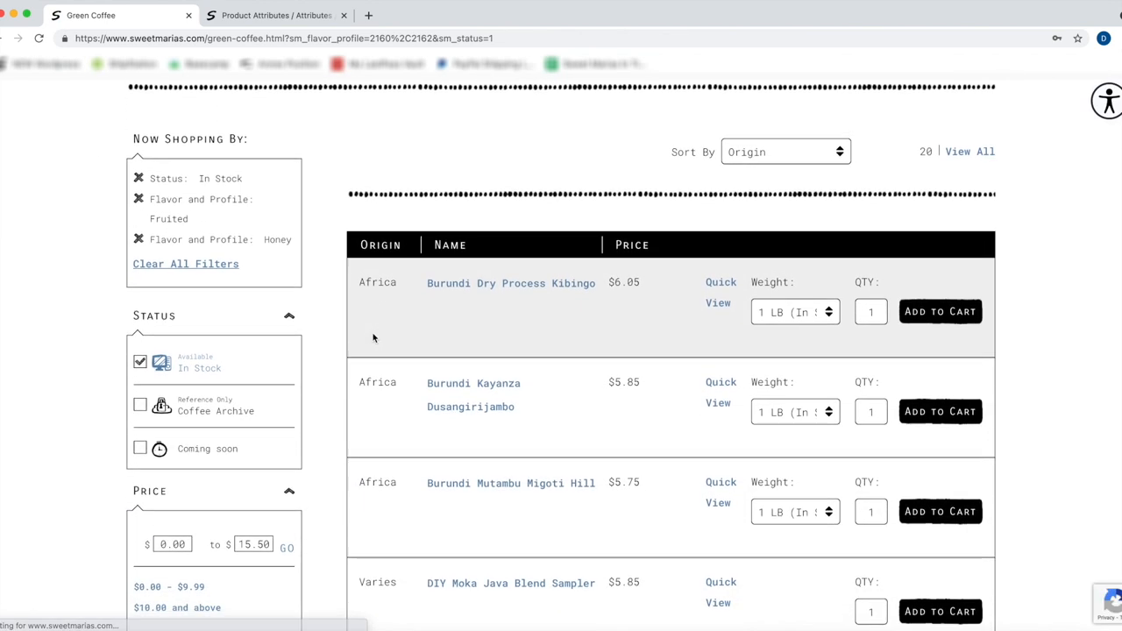
pyautogui.scroll(-3)
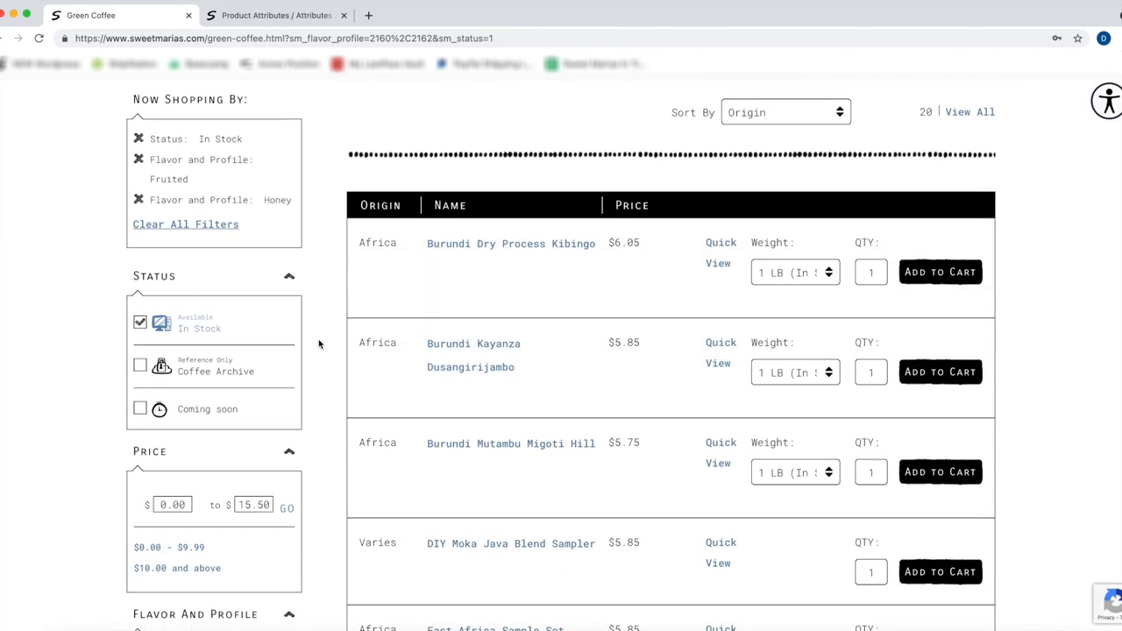
pyautogui.scroll(-3)
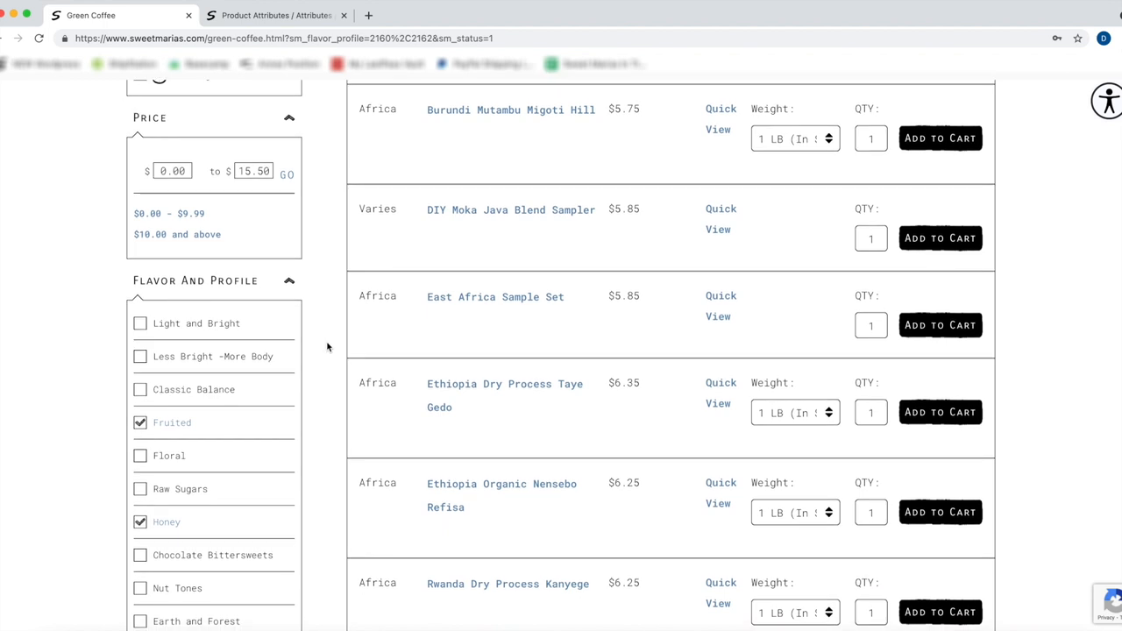
pyautogui.scroll(-3)
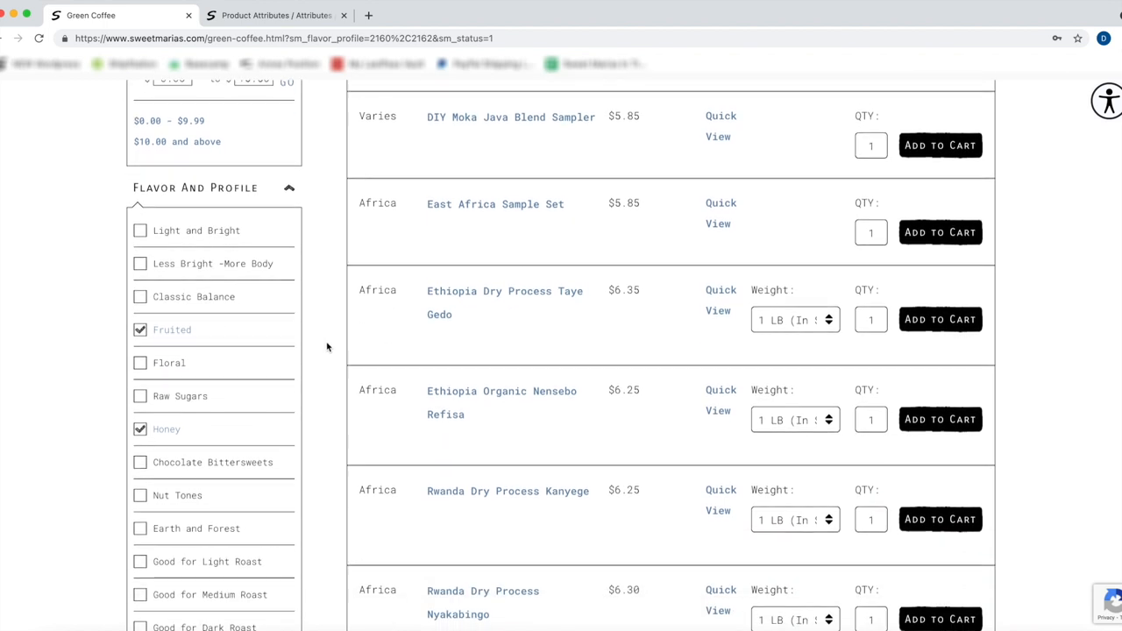
pyautogui.scroll(-3)
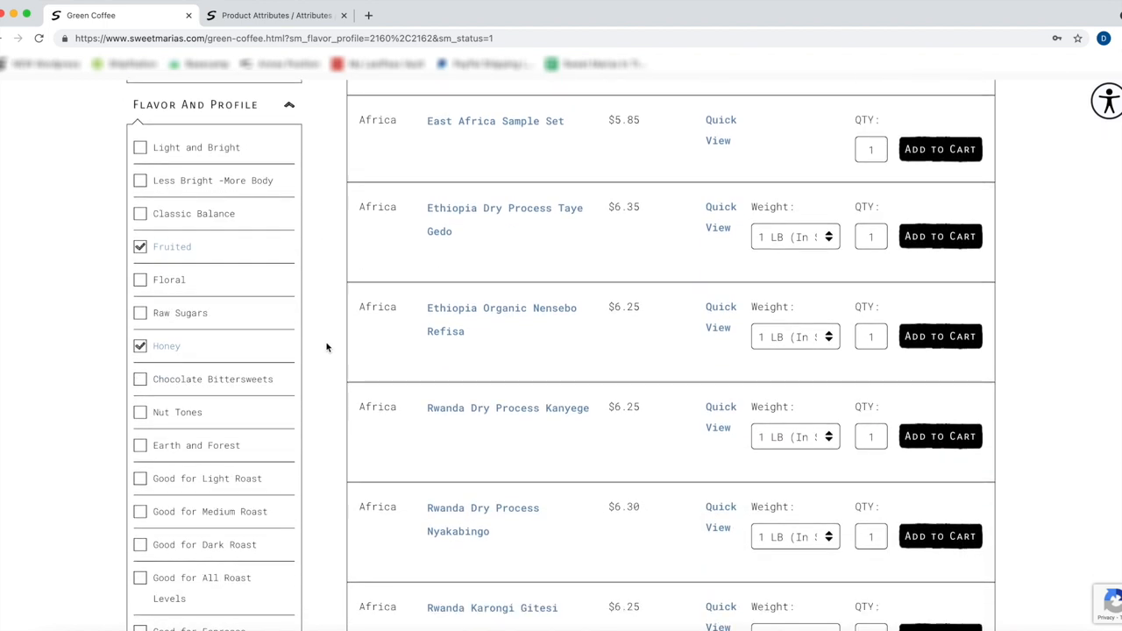
pyautogui.scroll(-3)
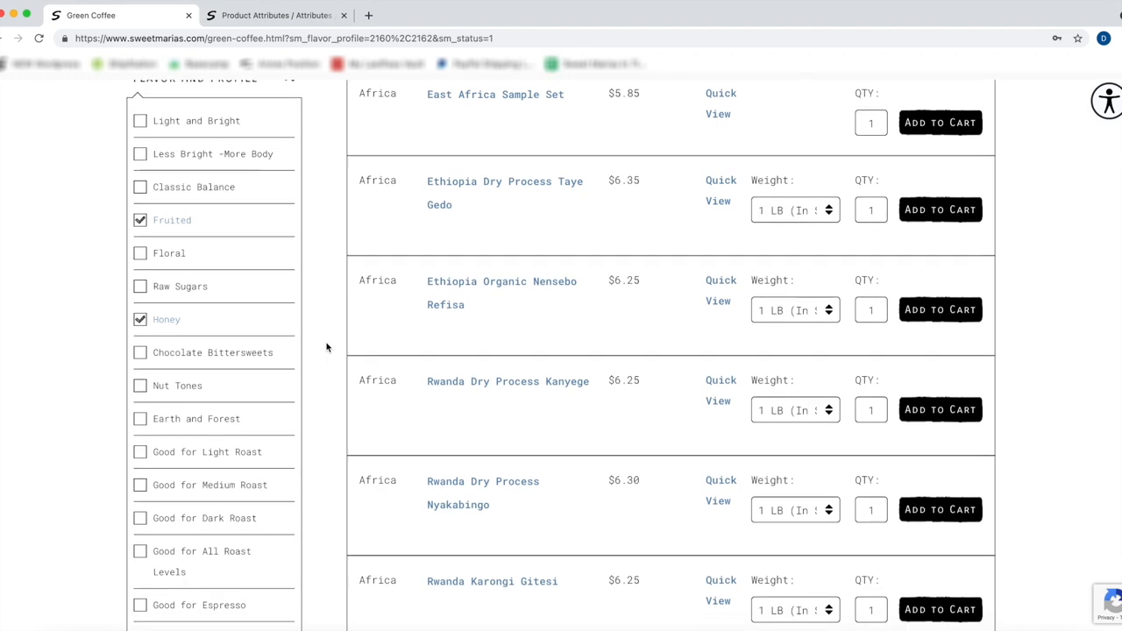
pyautogui.scroll(-3)
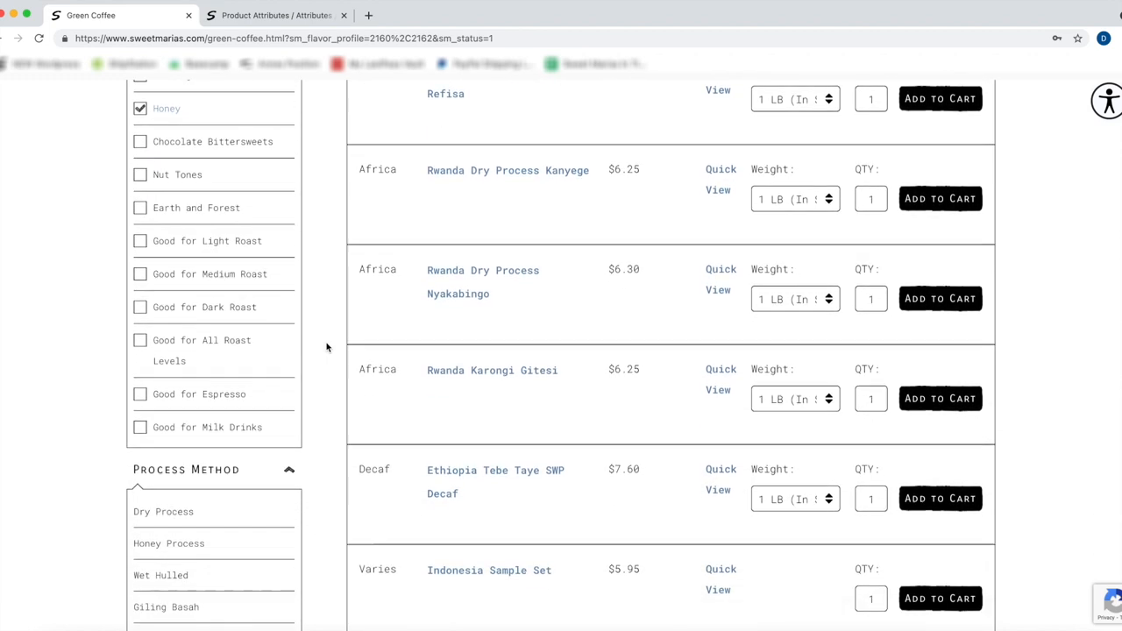
pyautogui.scroll(-3)
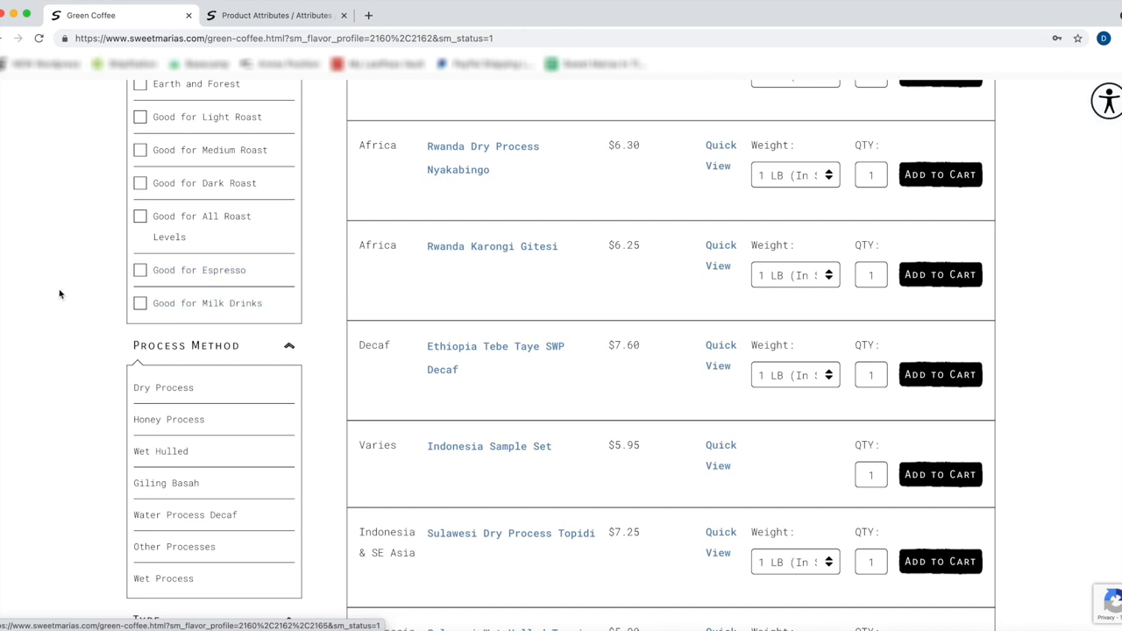
pyautogui.scroll(-3)
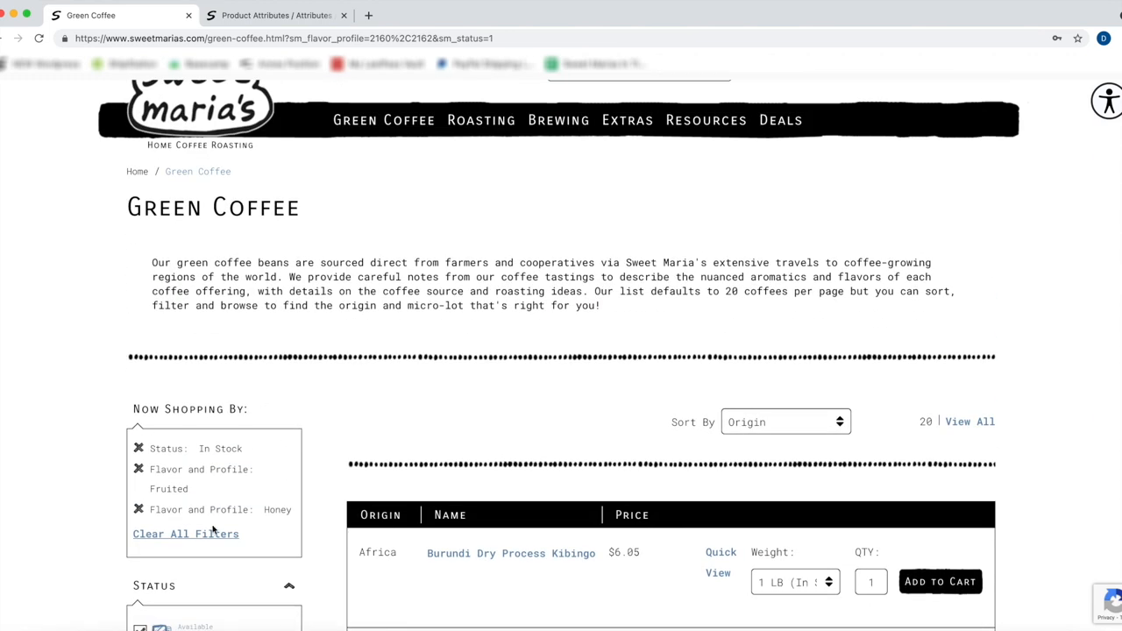
# - Clear all filters and show Quick View tasting notes for Kabarore Commune Yandaro and Kayanza Dusangirijambo
pyautogui.click(186, 533)
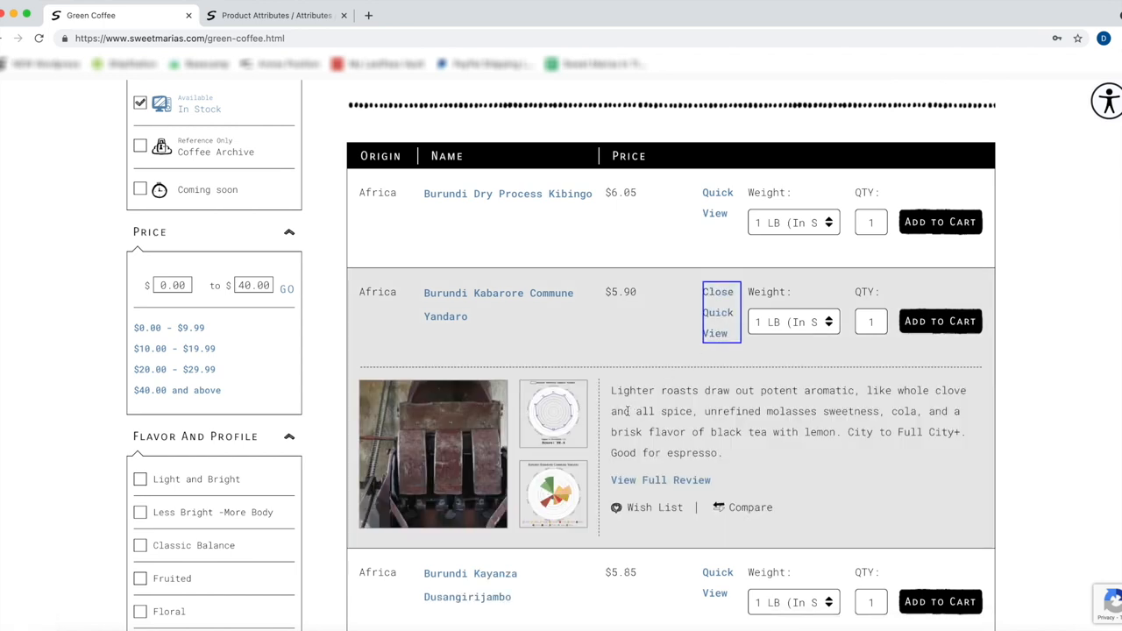
pyautogui.moveTo(613, 423)
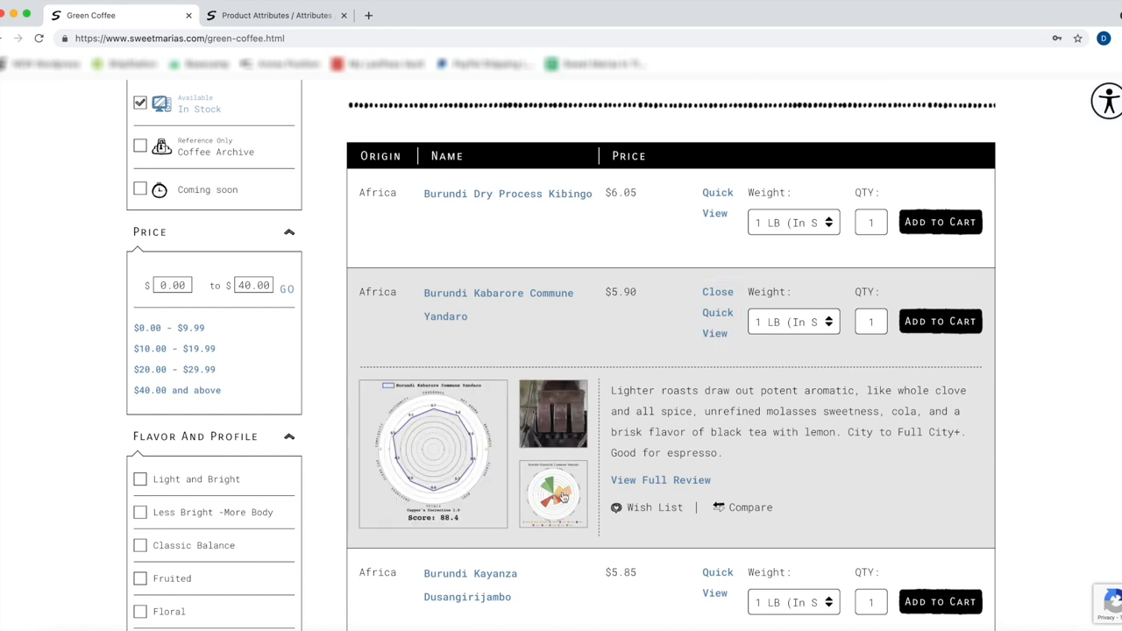
pyautogui.scroll(-3)
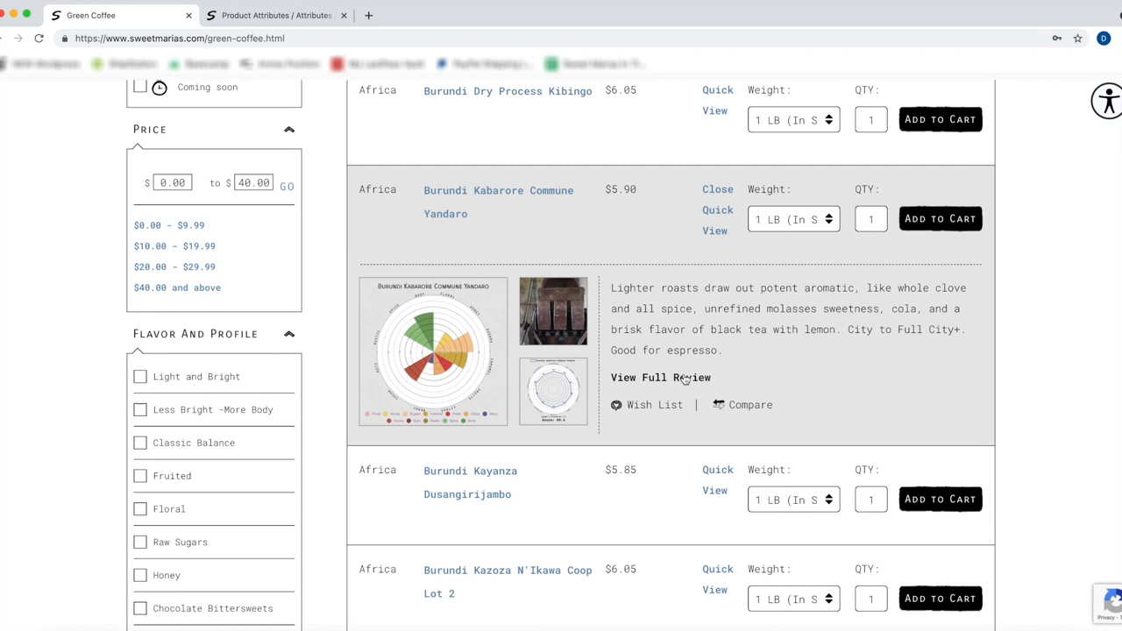
pyautogui.scroll(-3)
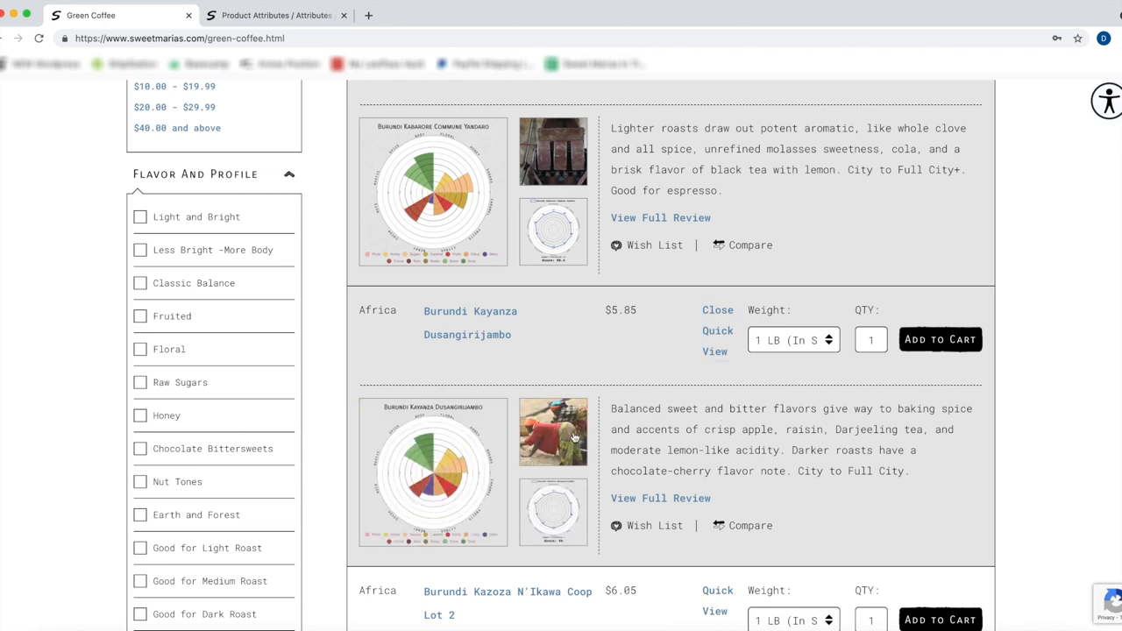
pyautogui.moveTo(708, 446)
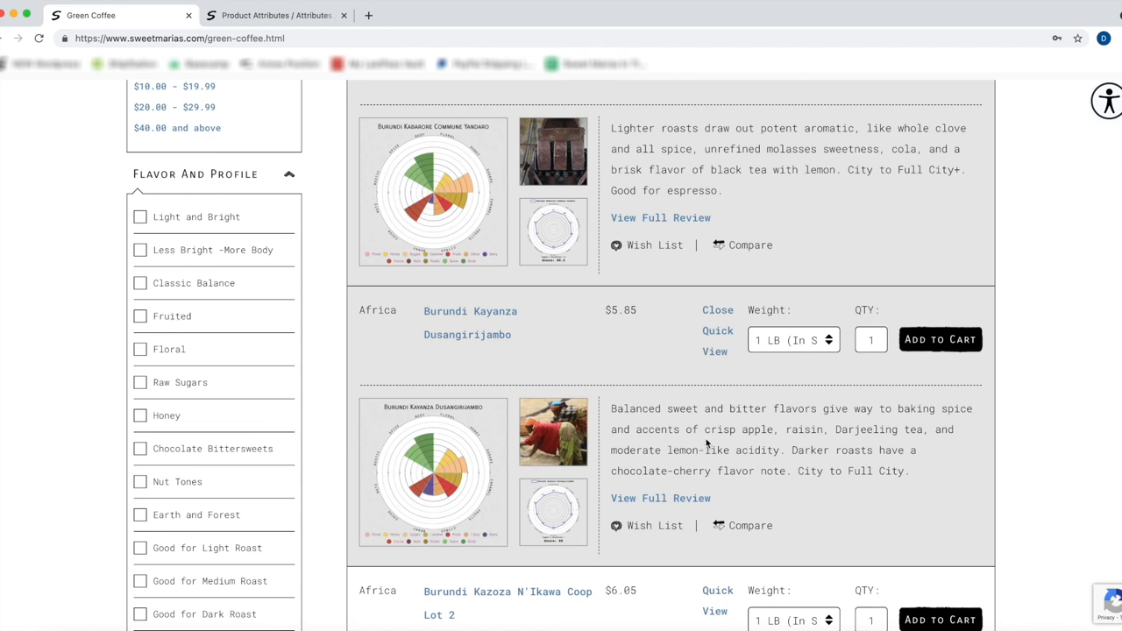
pyautogui.scroll(-3)
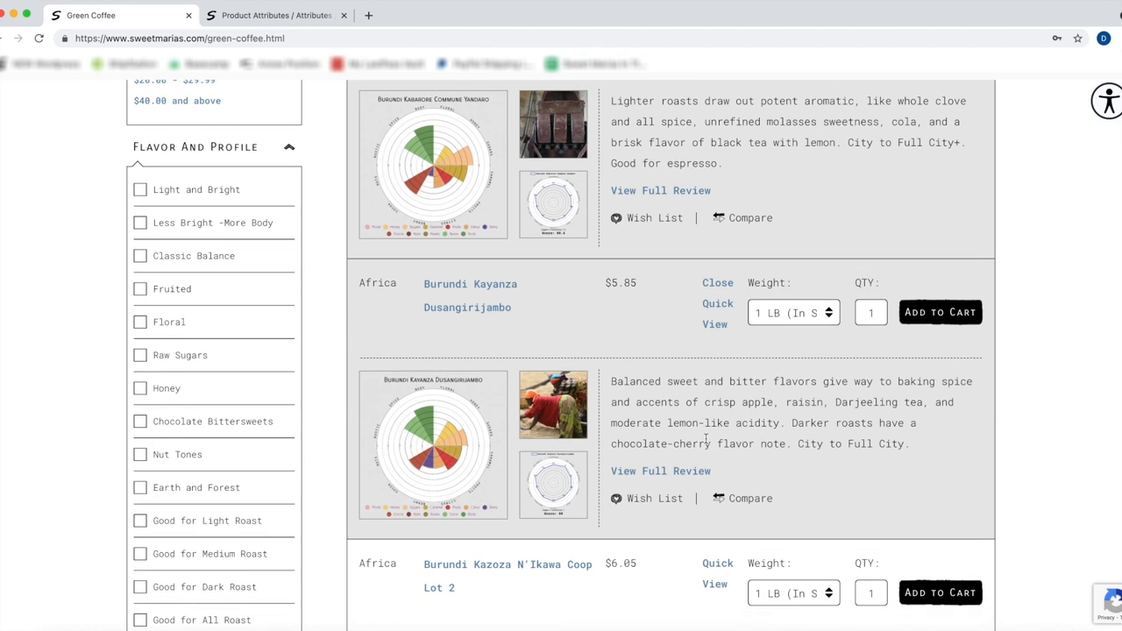
# - Add 10 LB of Burundi Kayanza Dusangirijambo to the cart, bringing it to one item
pyautogui.click(792, 312)
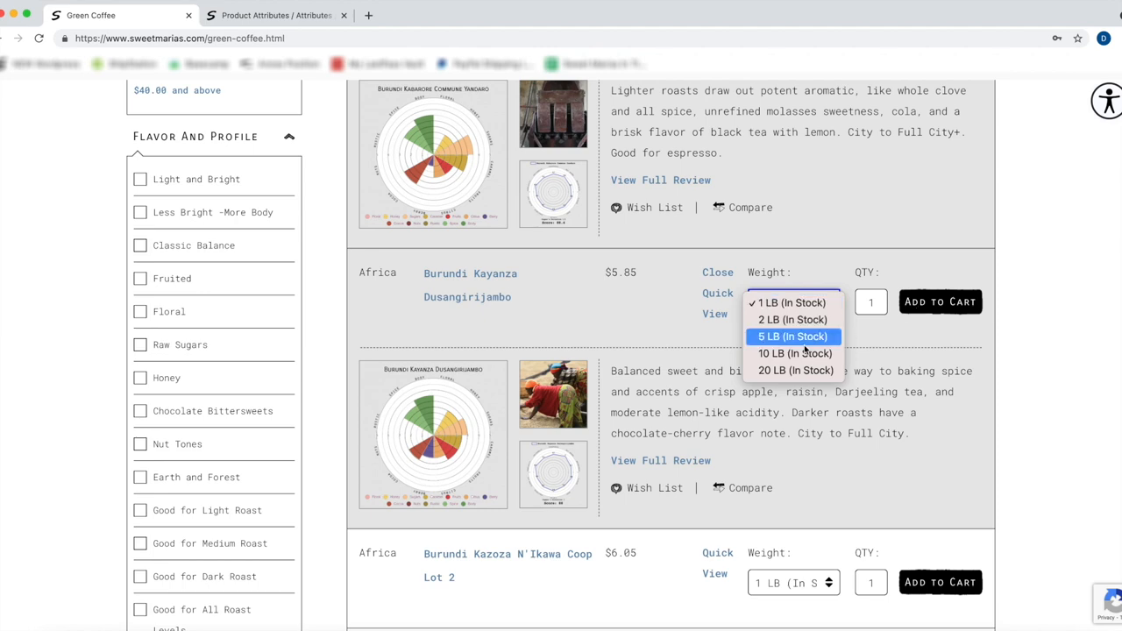
pyautogui.click(793, 355)
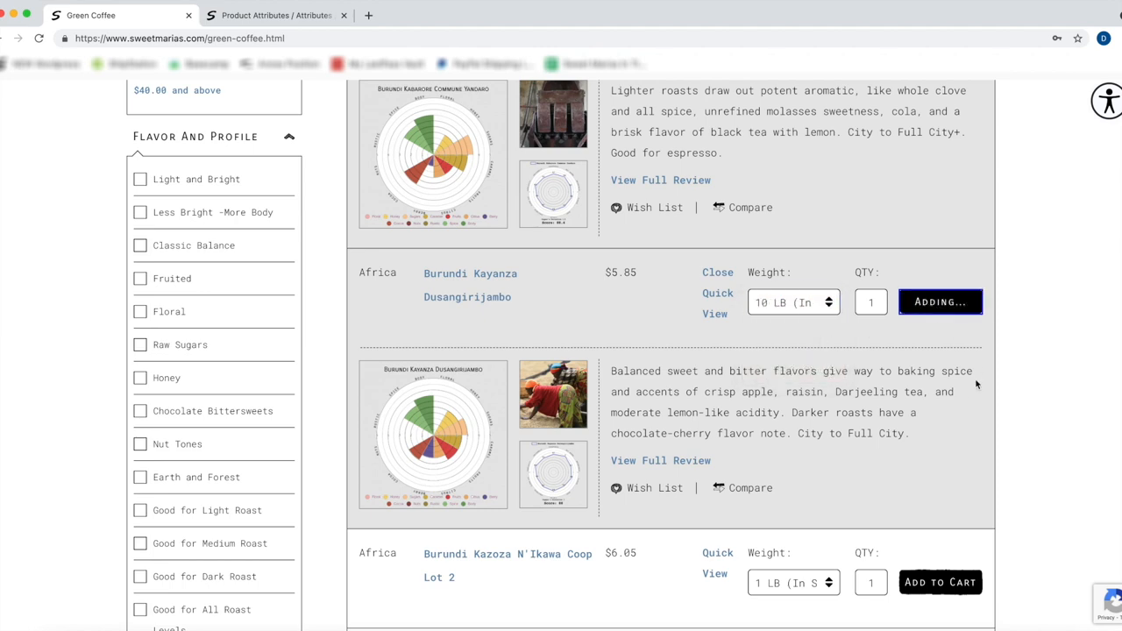
pyautogui.click(940, 301)
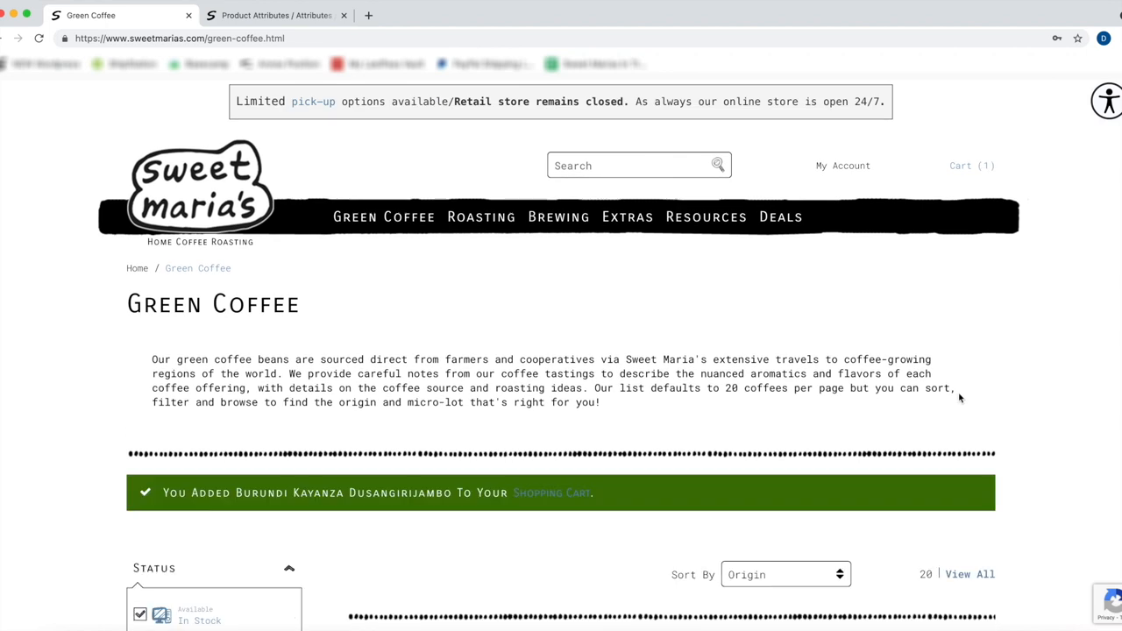
pyautogui.scroll(-3)
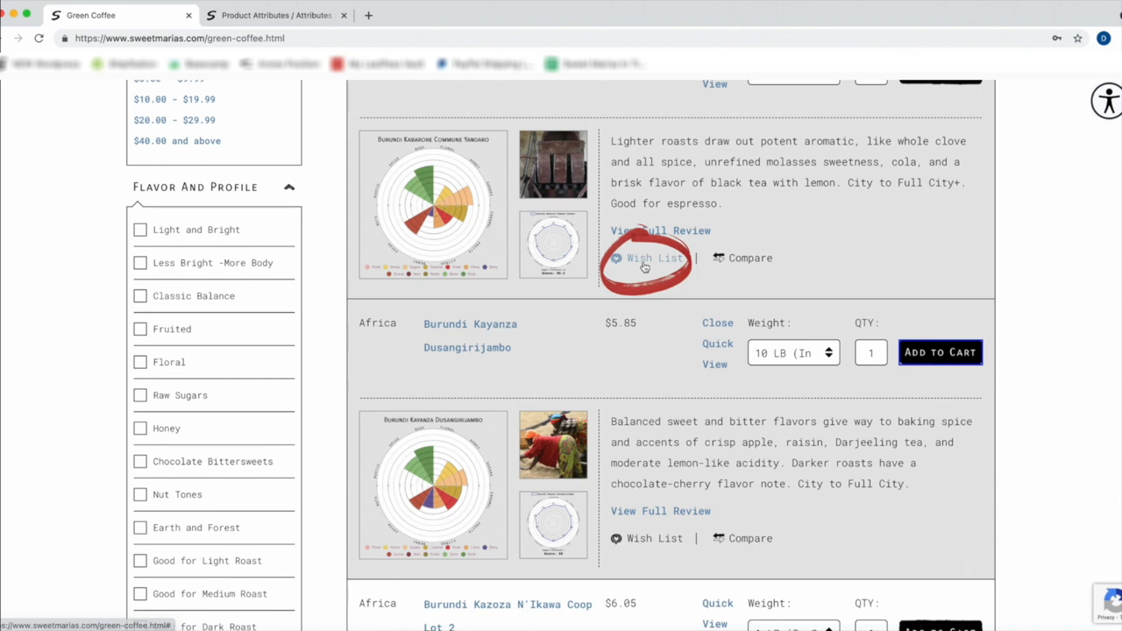
# - Add Burundi Kabarore Commune Yandaro to the wish list
pyautogui.click(654, 258)
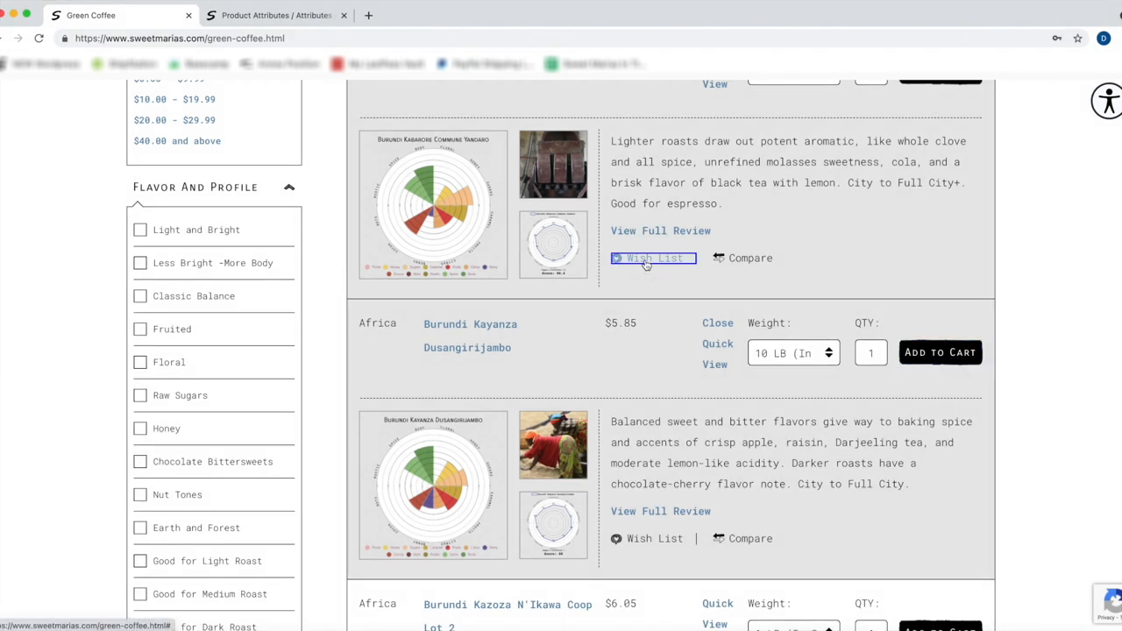
pyautogui.click(652, 258)
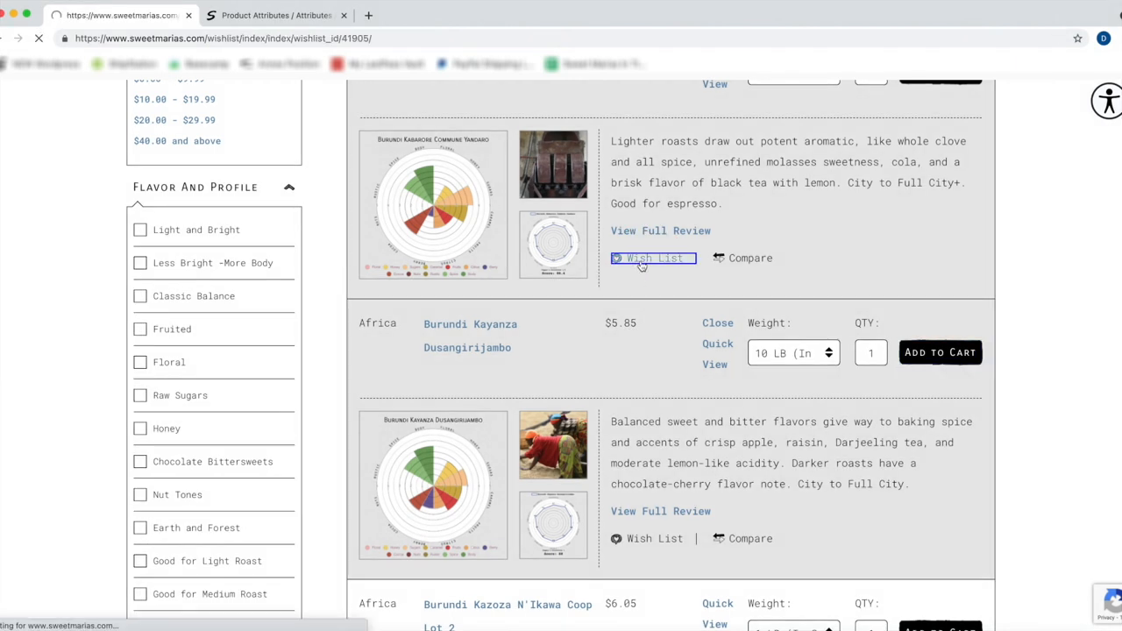
pyautogui.click(654, 258)
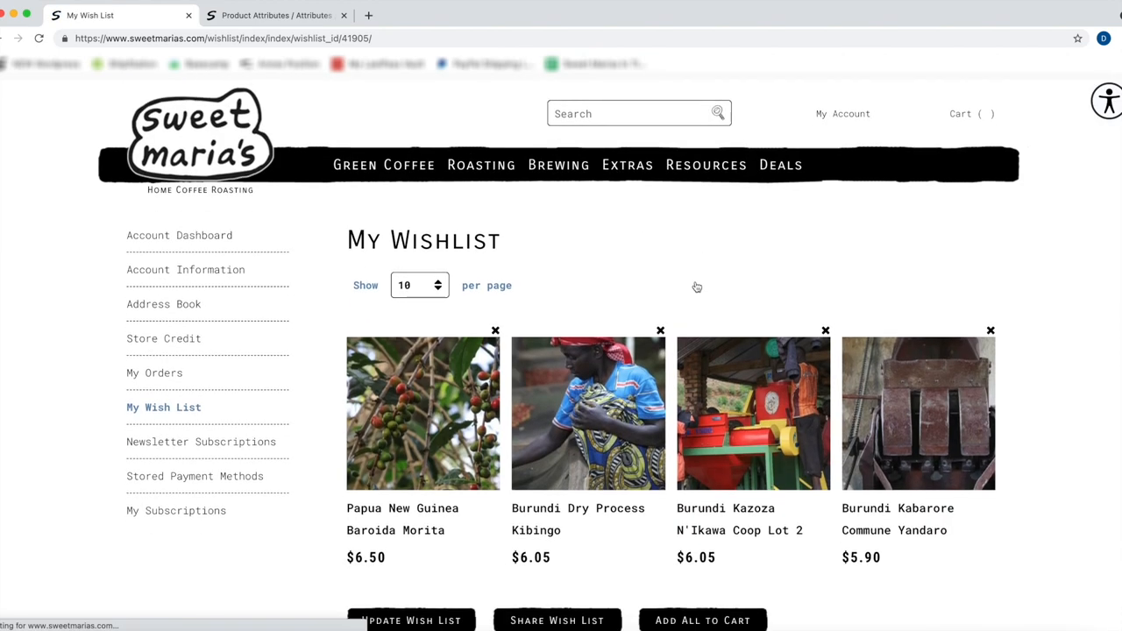
pyautogui.scroll(-3)
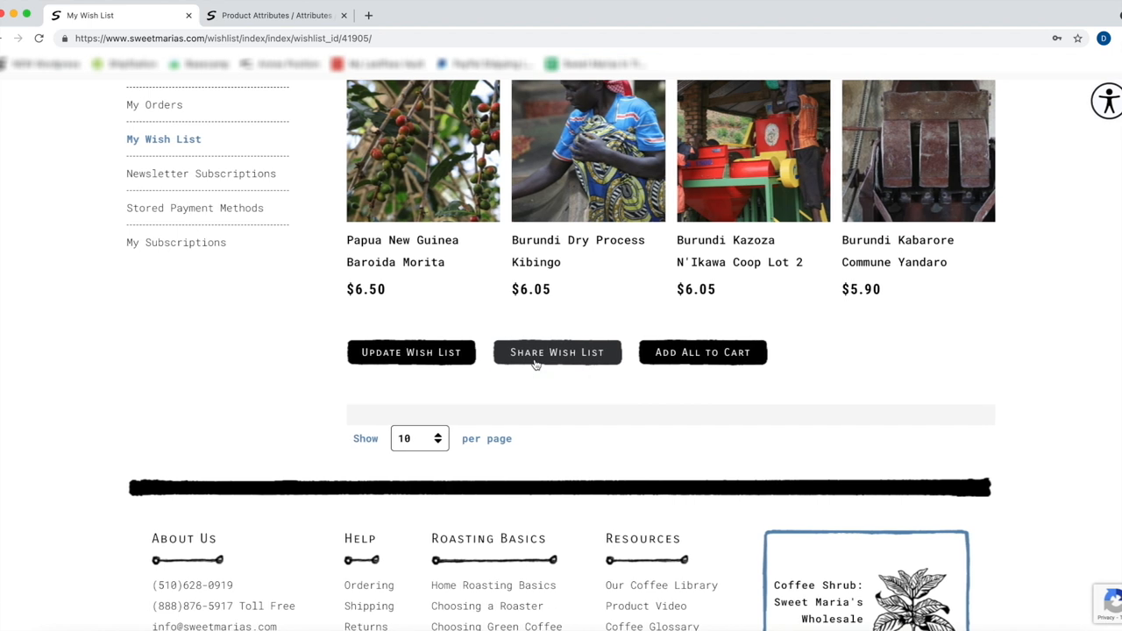
# - Share the four-coffee wish list by email with the message 'Here's my wishl' and view it in Gmail
pyautogui.click(558, 353)
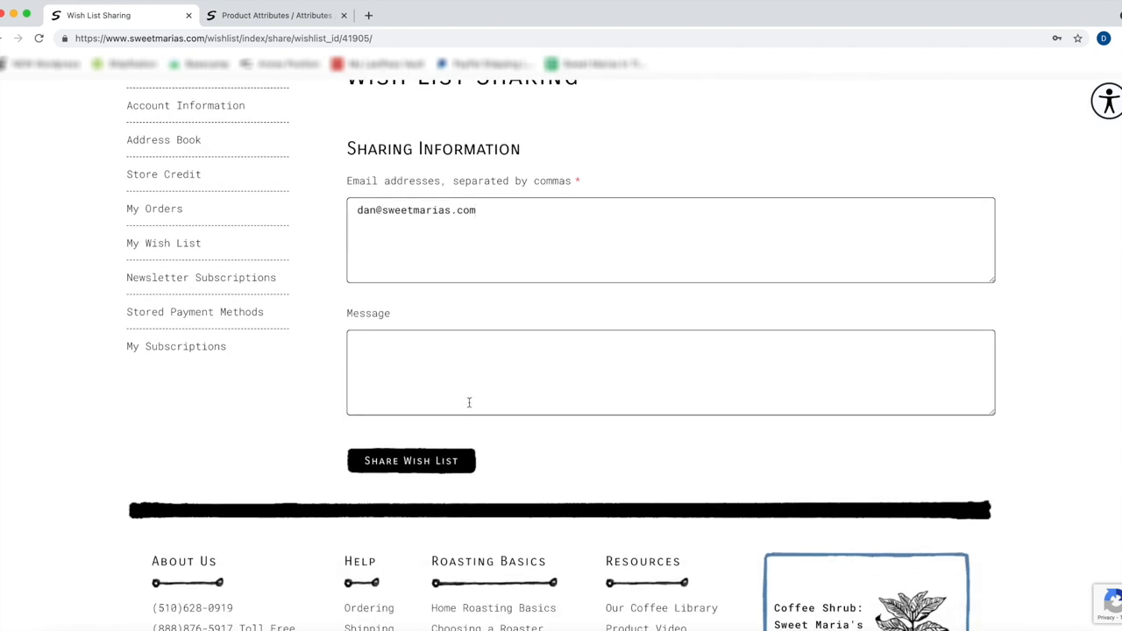
pyautogui.write("Here's my wishl")
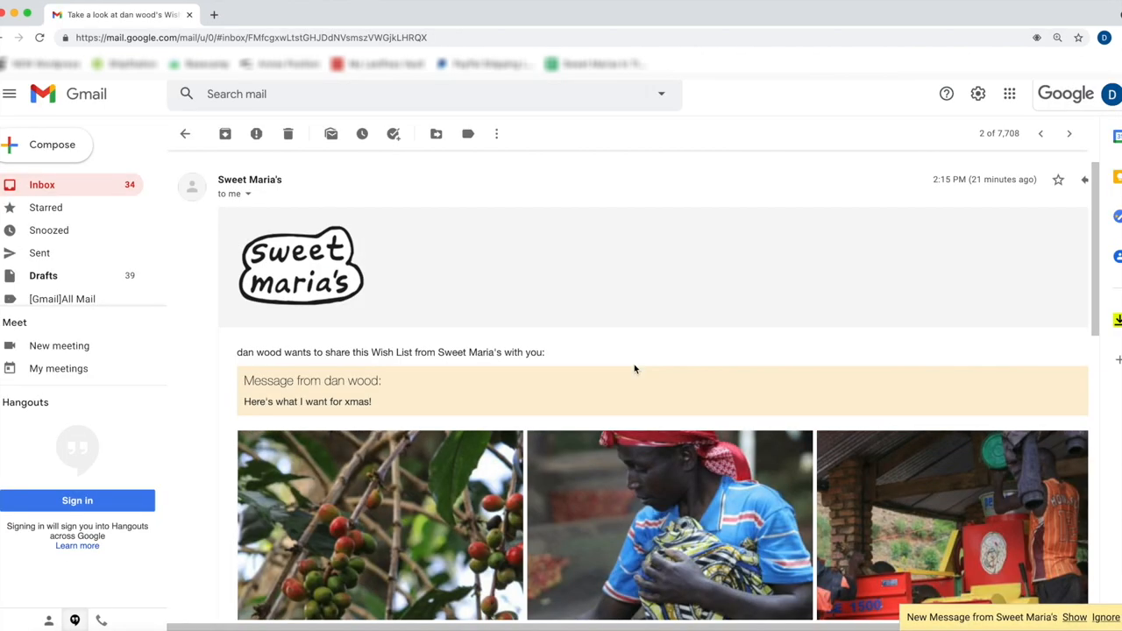
pyautogui.scroll(-3)
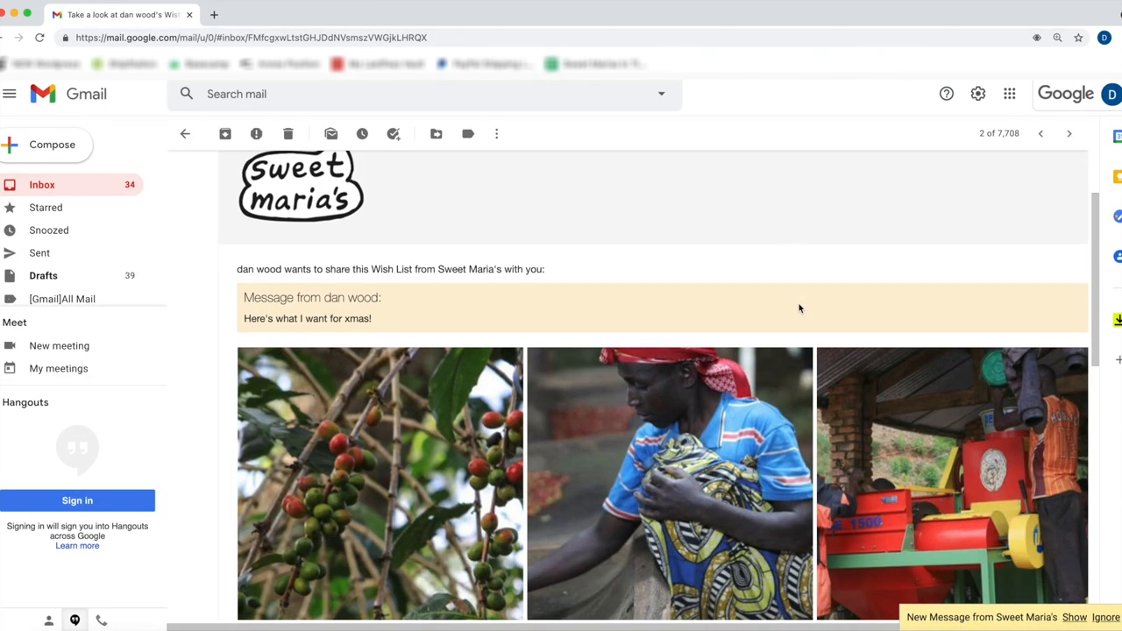
pyautogui.scroll(-3)
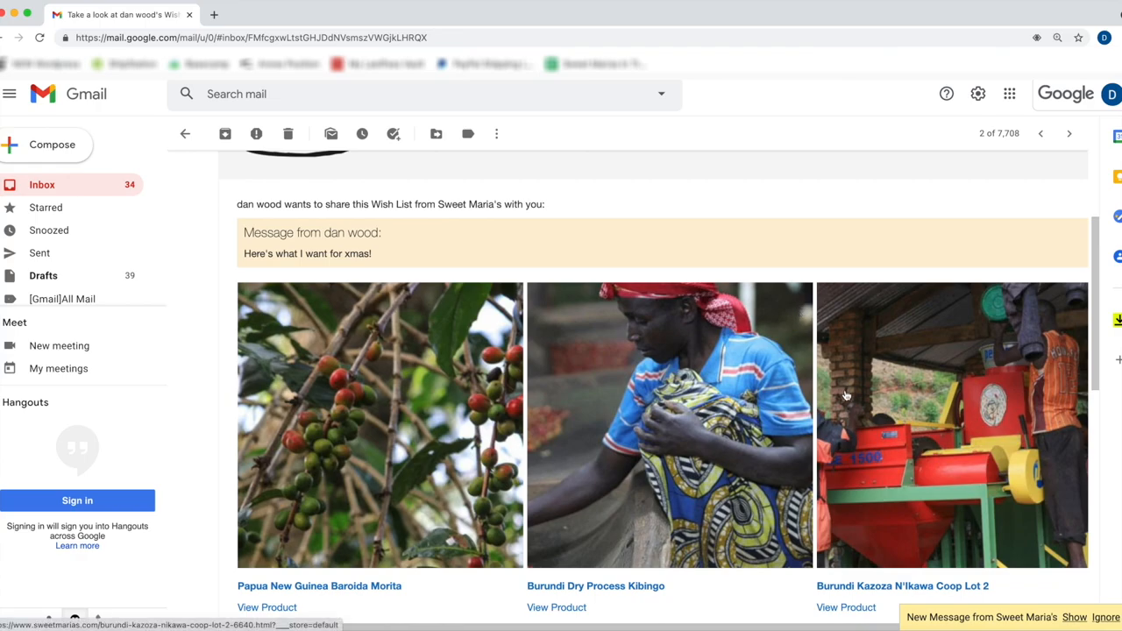